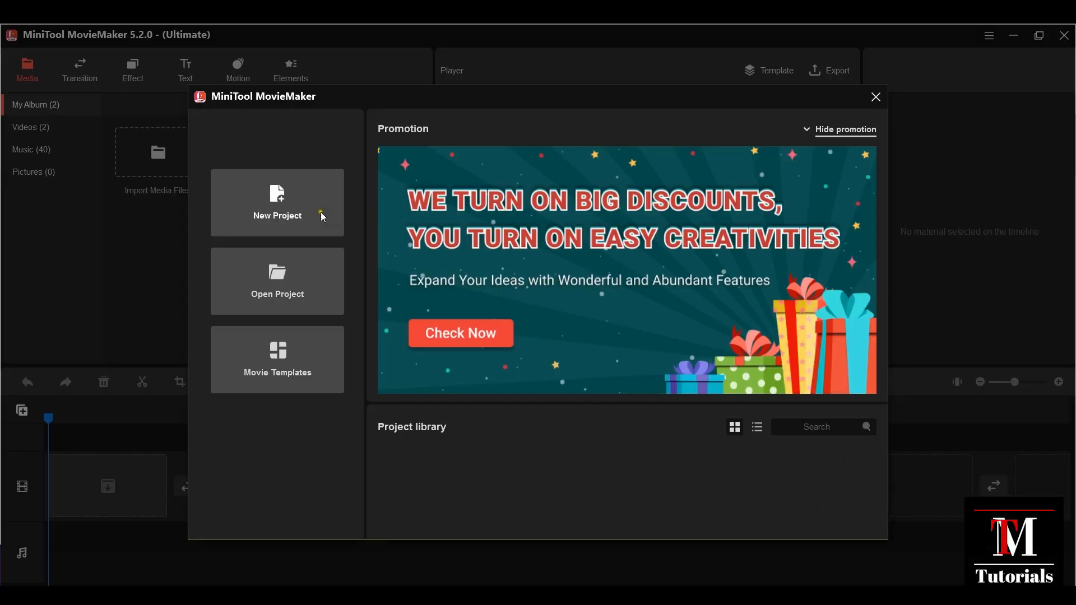
{"action": "mouse_move", "coordinate": [283, 109]}
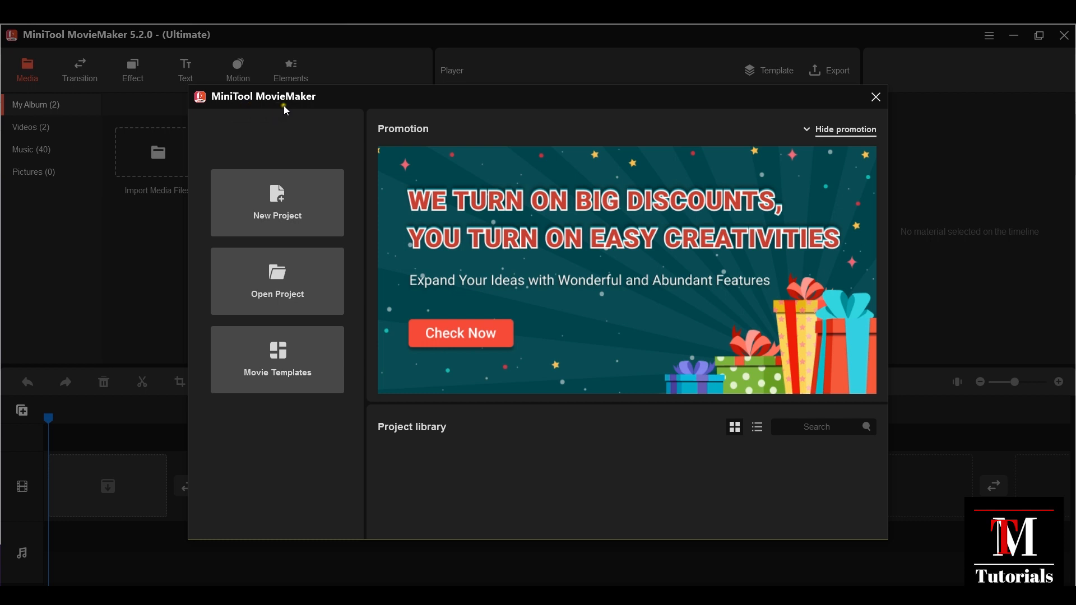
{"action": "mouse_move", "coordinate": [297, 106]}
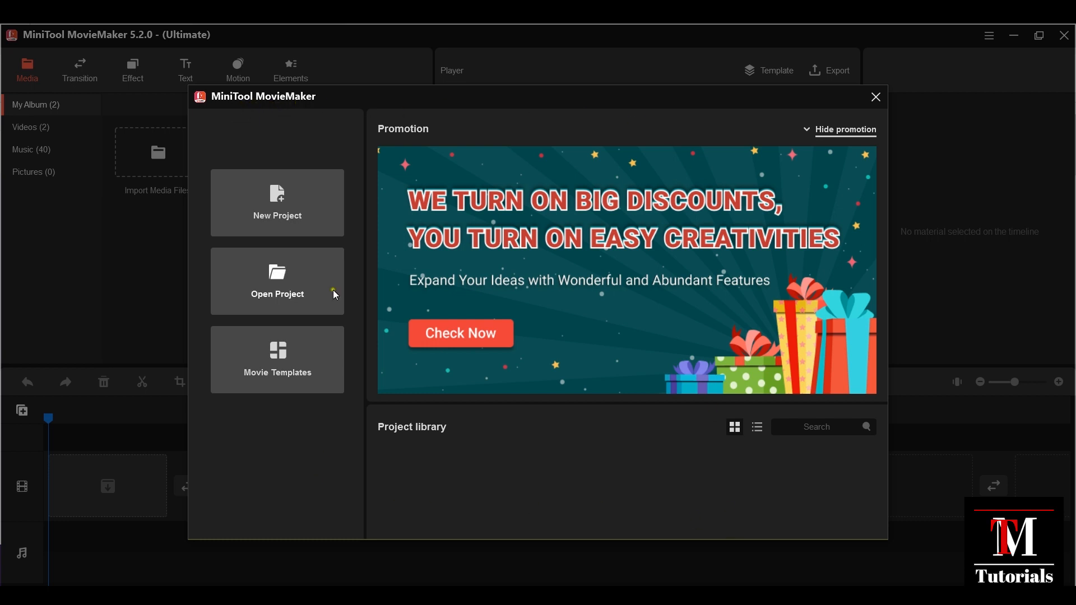
{"action": "mouse_move", "coordinate": [357, 470]}
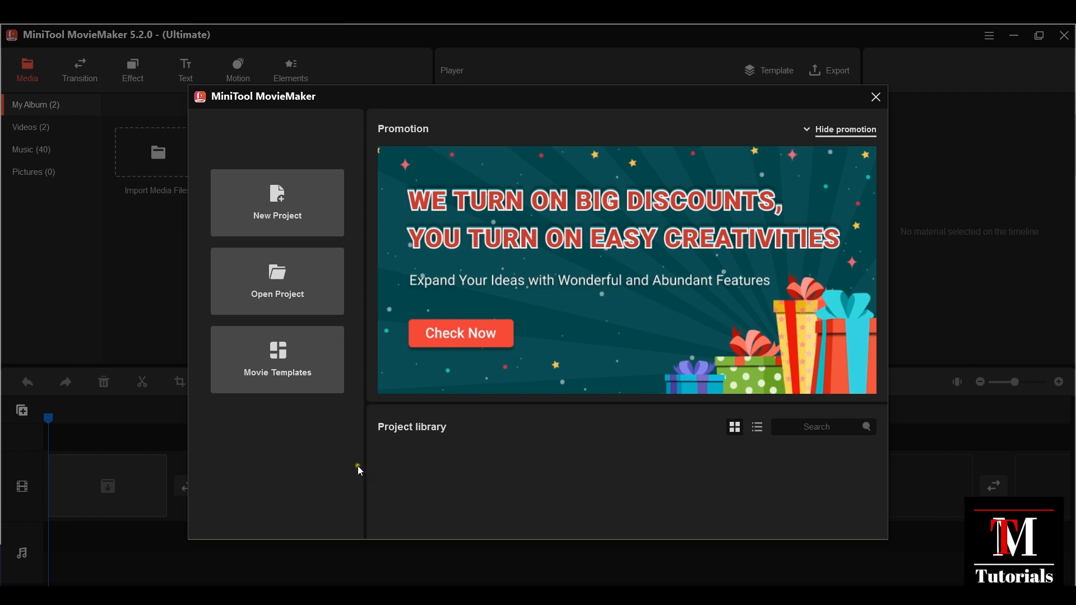
{"action": "mouse_move", "coordinate": [345, 472]}
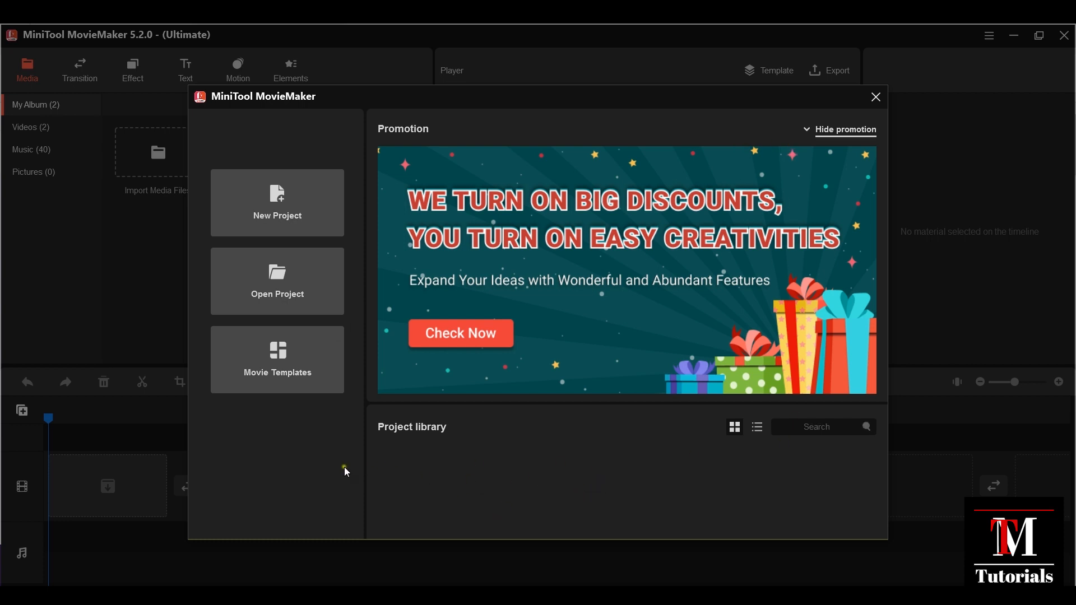
{"action": "mouse_move", "coordinate": [524, 473]}
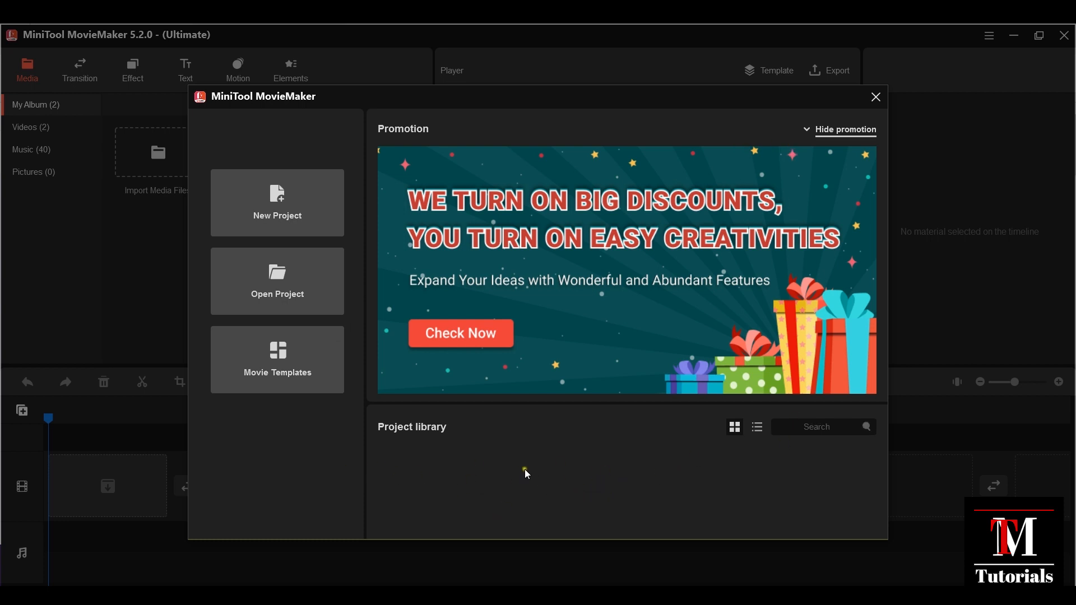
{"action": "mouse_move", "coordinate": [277, 215]}
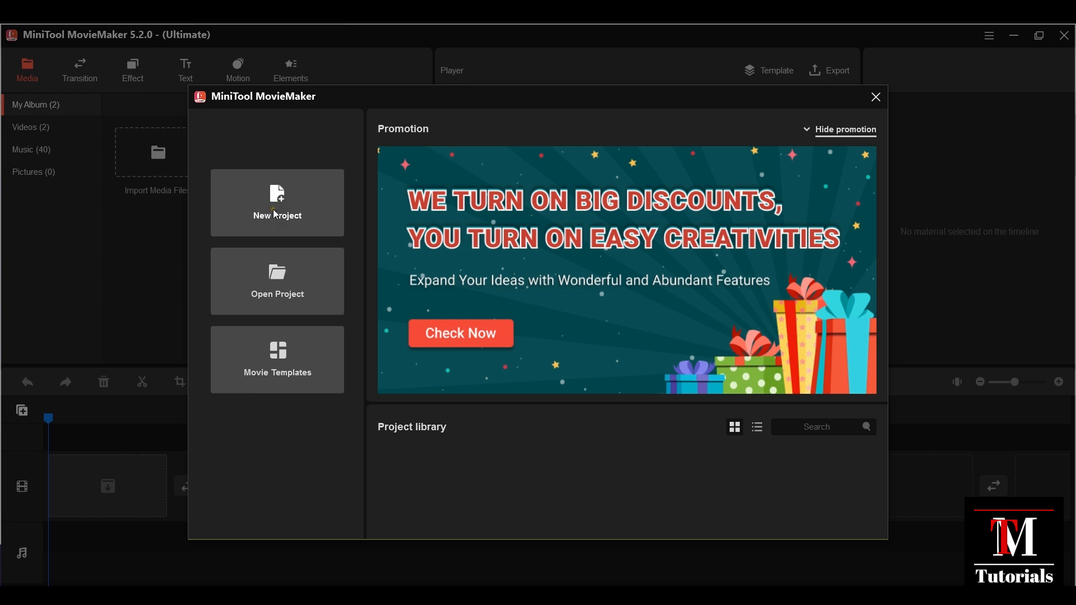
Start a new project and import the MAH09721 video into the media album
{"action": "left_click", "coordinate": [277, 203]}
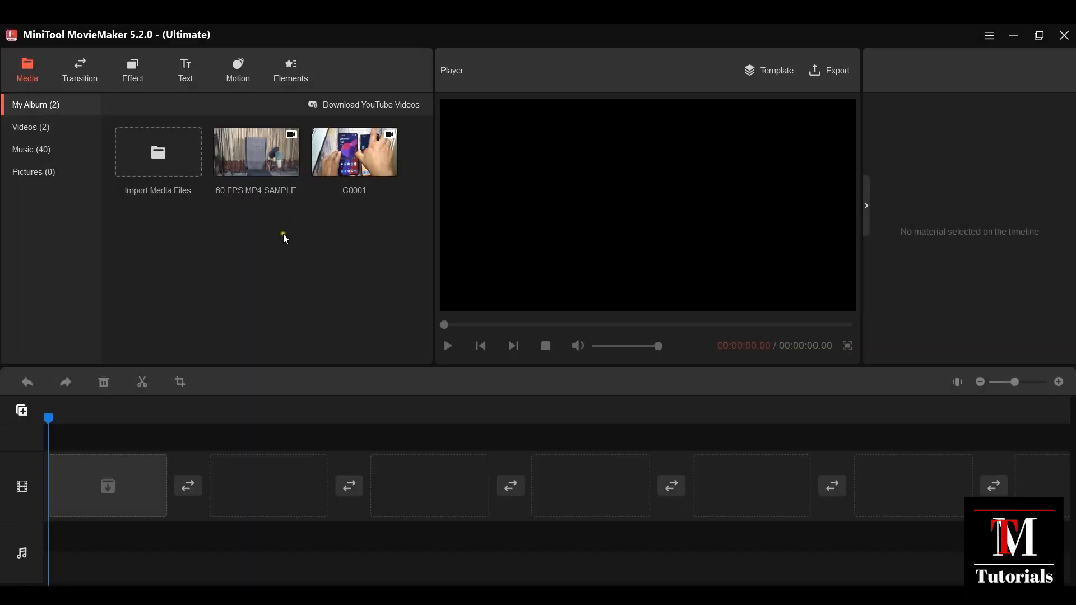
{"action": "mouse_move", "coordinate": [280, 259]}
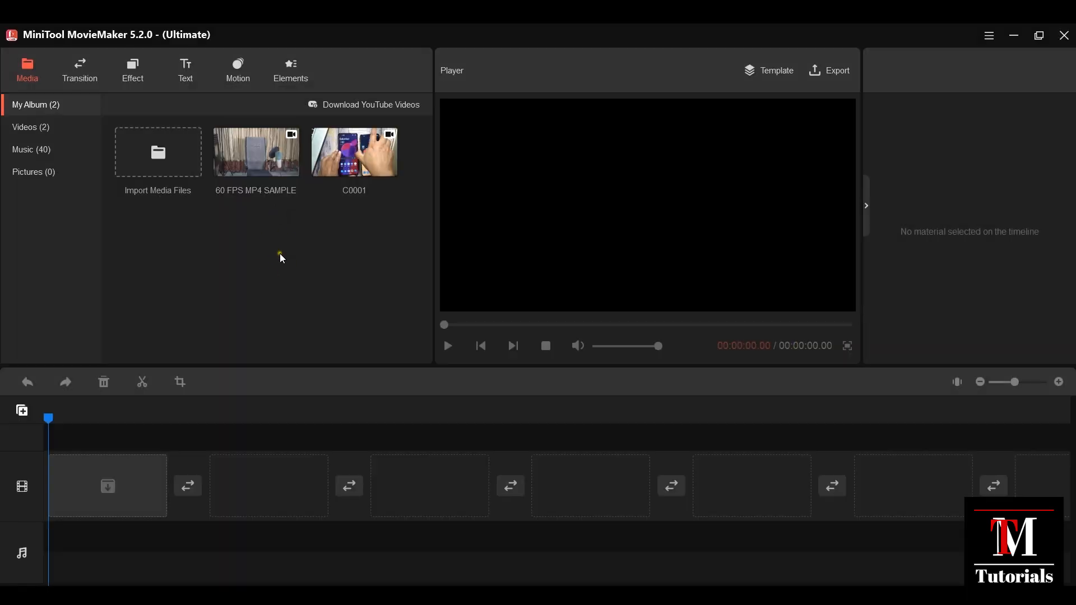
{"action": "mouse_move", "coordinate": [354, 152]}
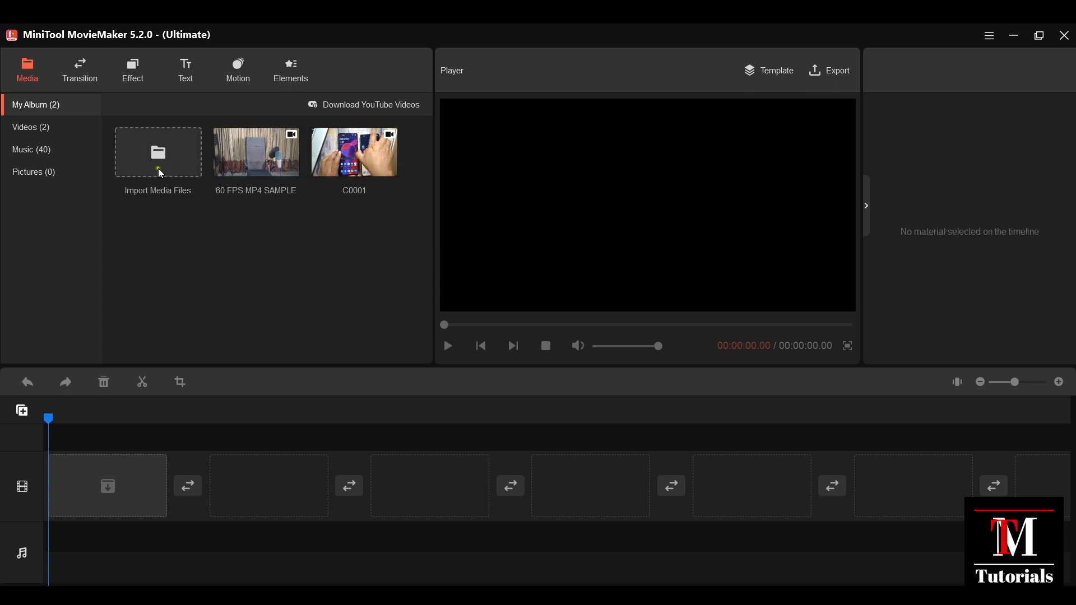
{"action": "left_click", "coordinate": [157, 153]}
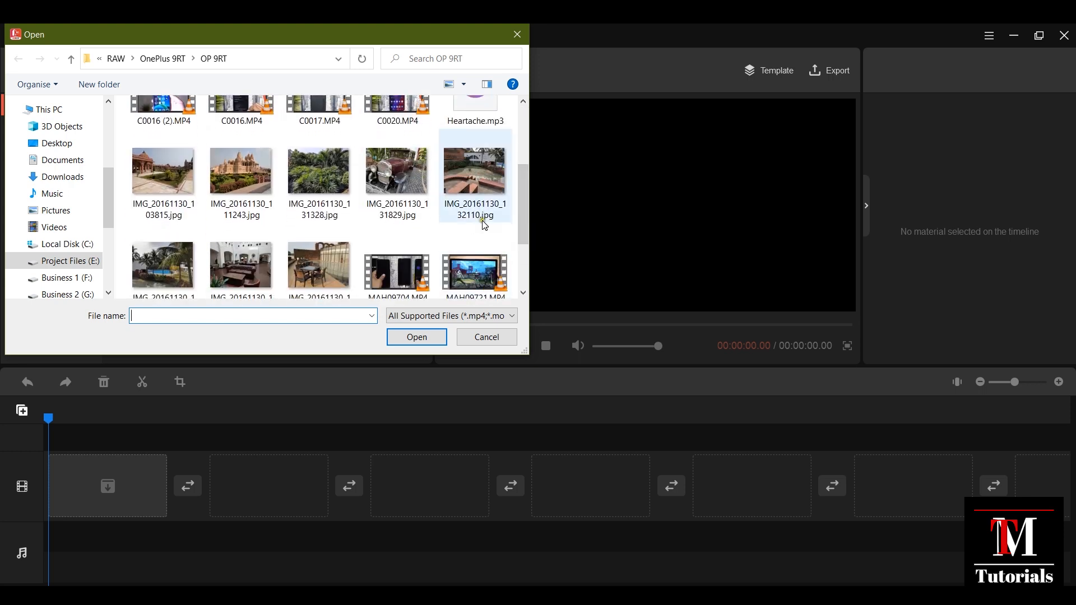
{"action": "left_click", "coordinate": [415, 337]}
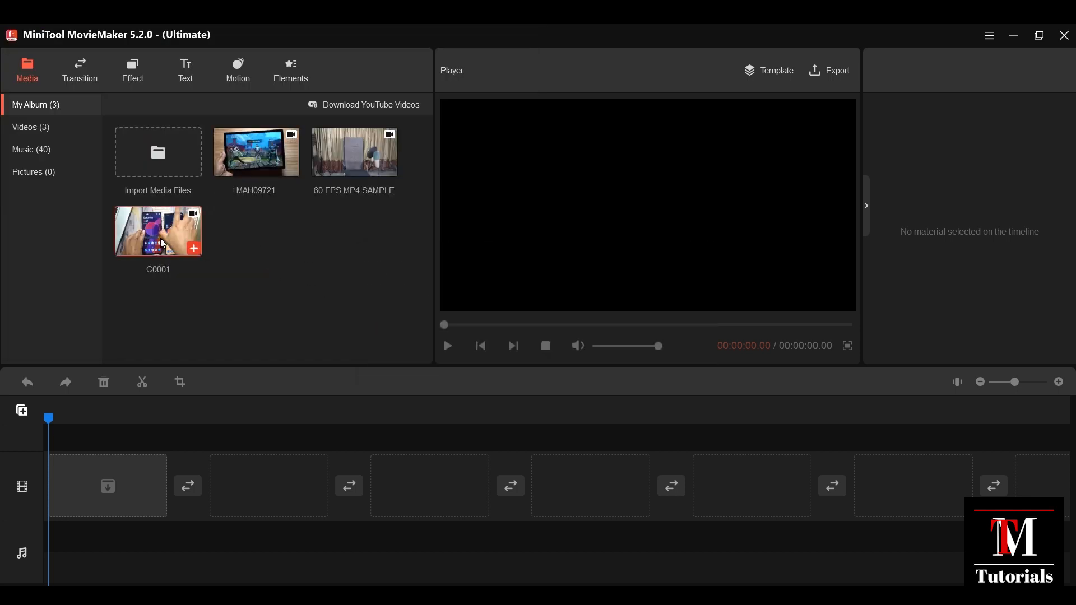
{"action": "mouse_move", "coordinate": [158, 230]}
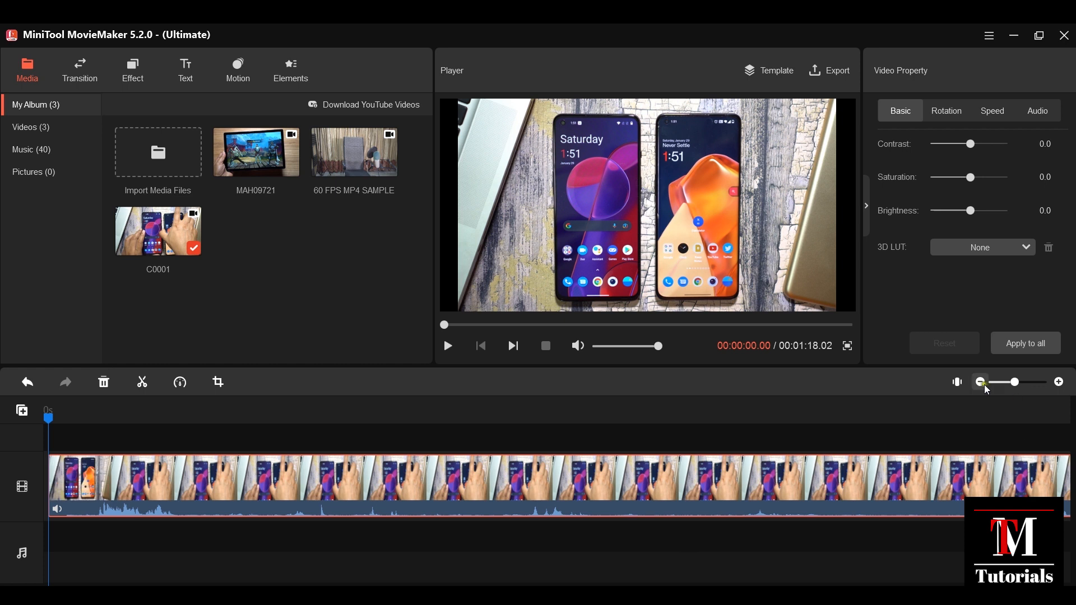
Add MAH09721 after the other clips, zoom the timeline out, and preview the ~1:26 project
{"action": "left_click", "coordinate": [979, 381]}
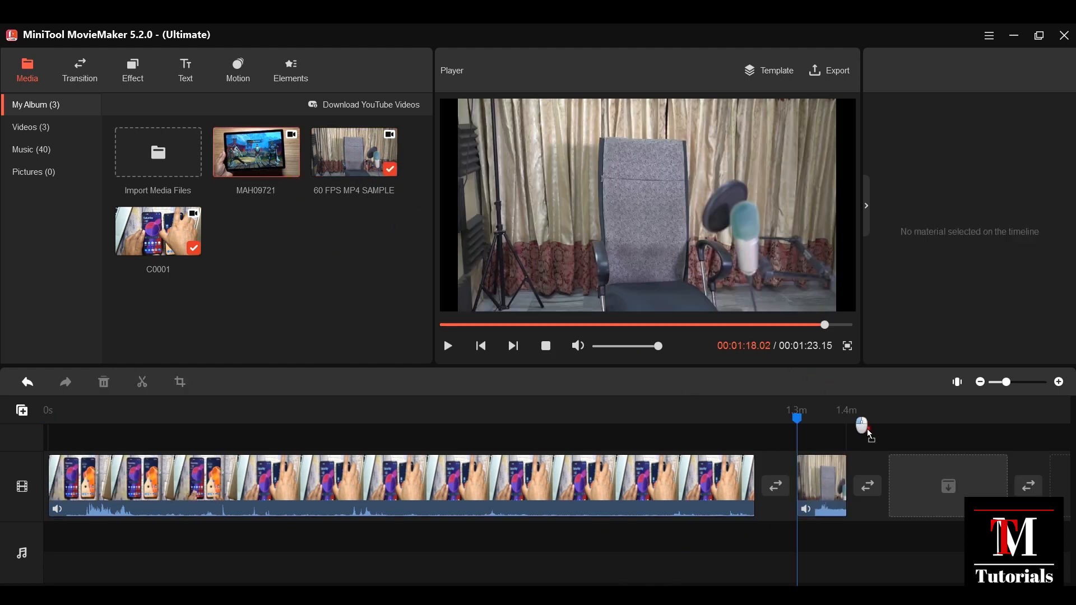
{"action": "left_click", "coordinate": [898, 485]}
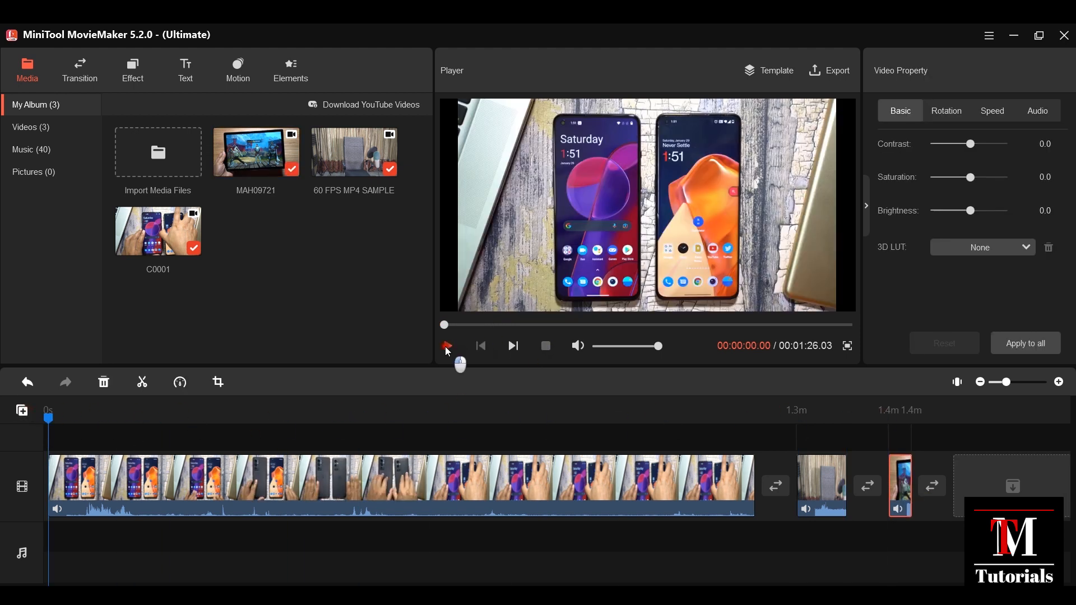
{"action": "left_click", "coordinate": [446, 345]}
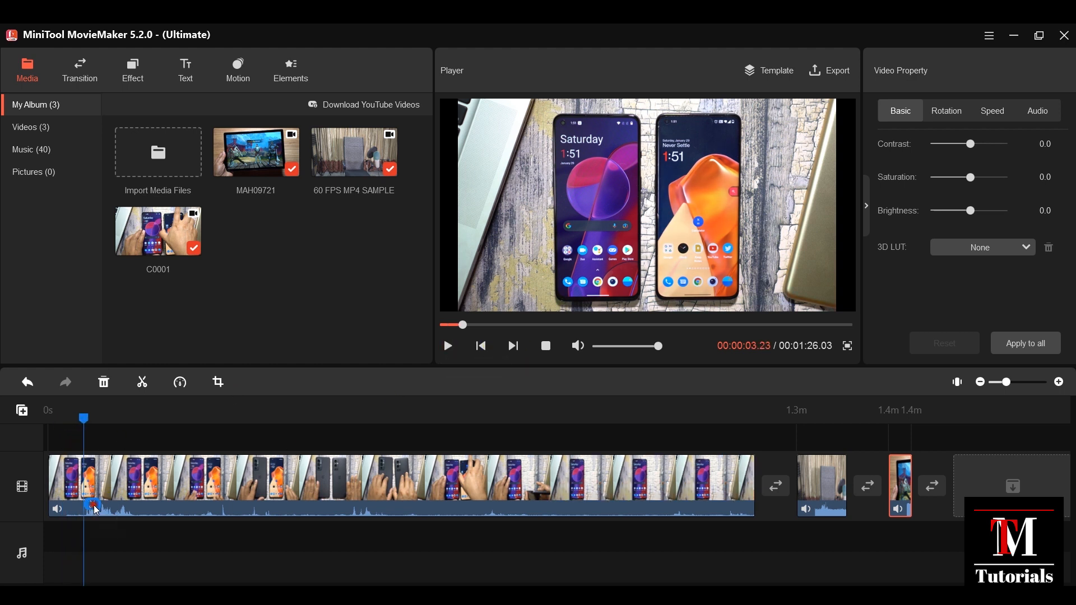
Split the C0001 clip at the playhead and delete one of its sections
{"action": "left_click", "coordinate": [103, 382]}
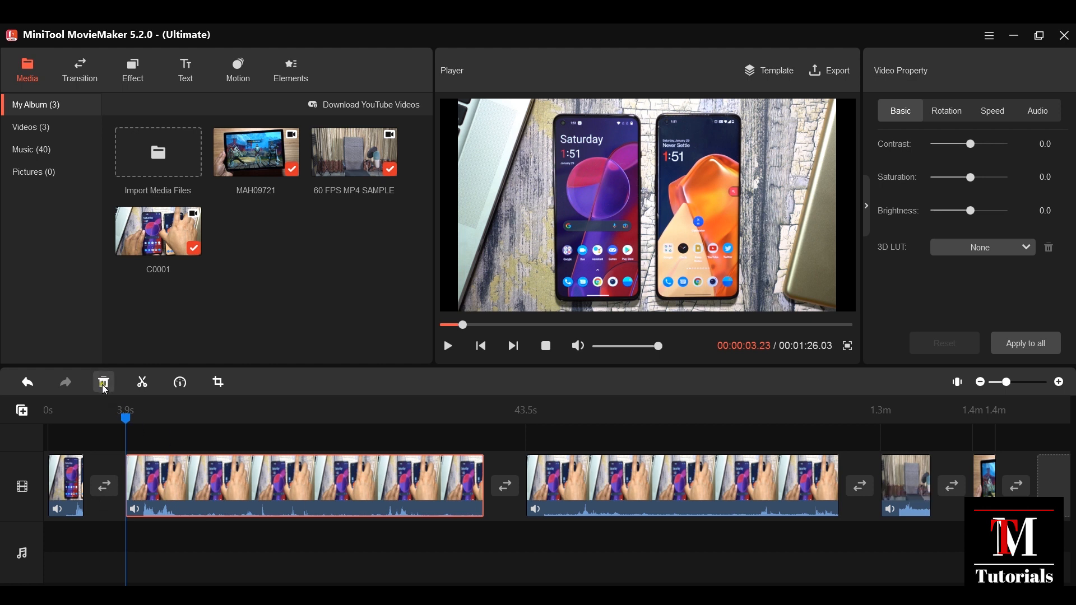
{"action": "right_click", "coordinate": [269, 489]}
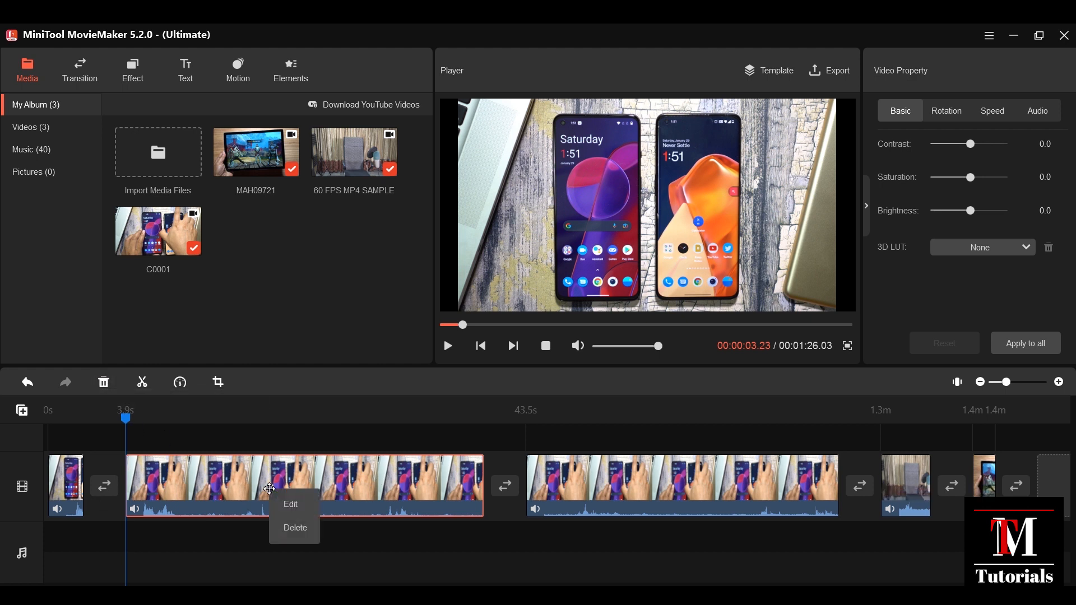
{"action": "left_click", "coordinate": [295, 527]}
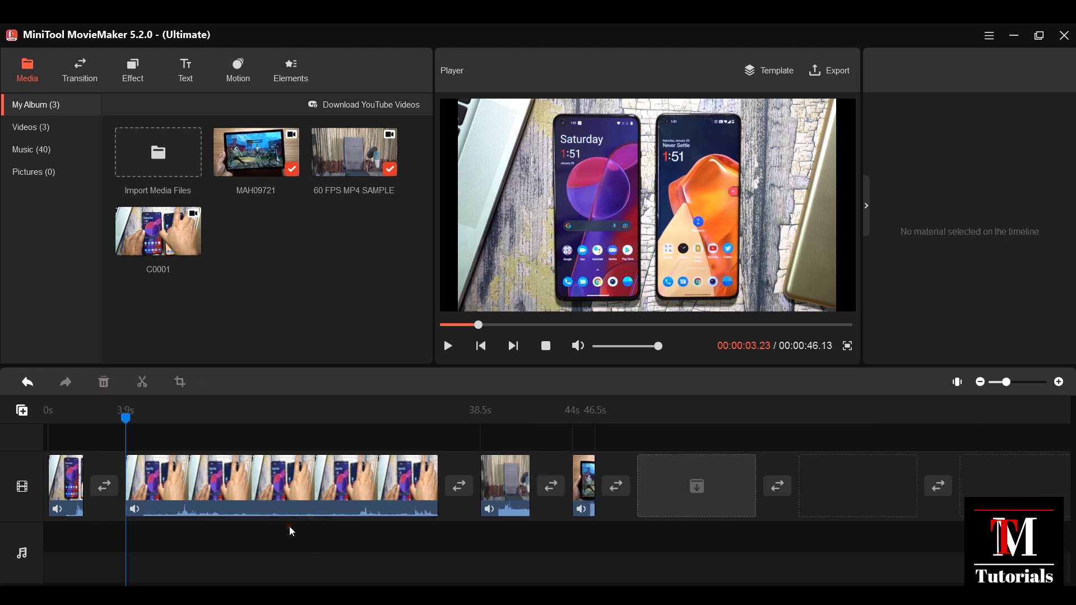
Speed up the remaining long C0001 section to Fast 2X
{"action": "left_click", "coordinate": [281, 485]}
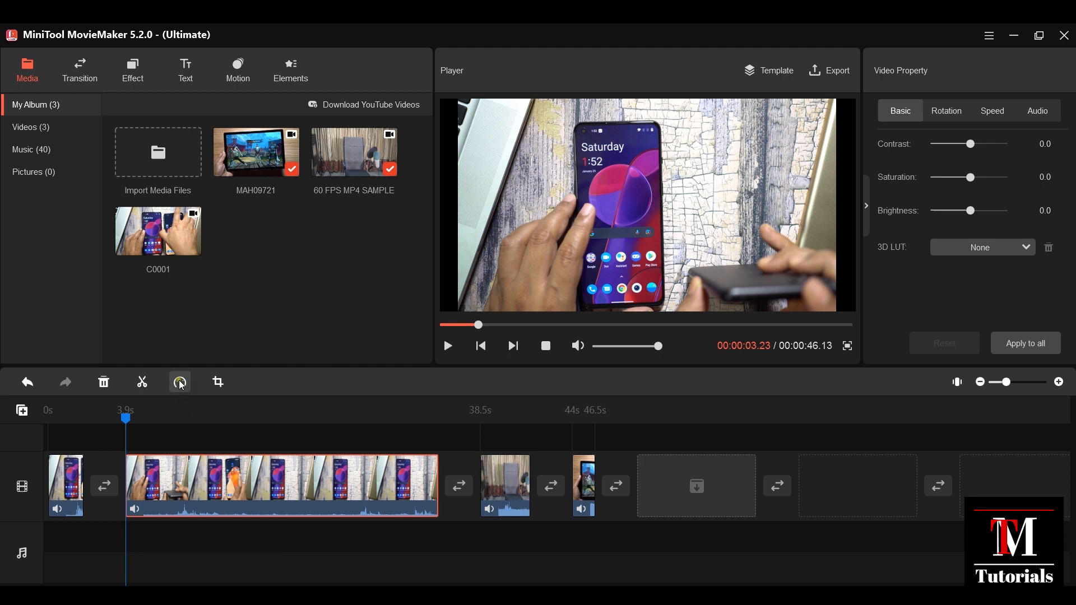
{"action": "left_click", "coordinate": [180, 383]}
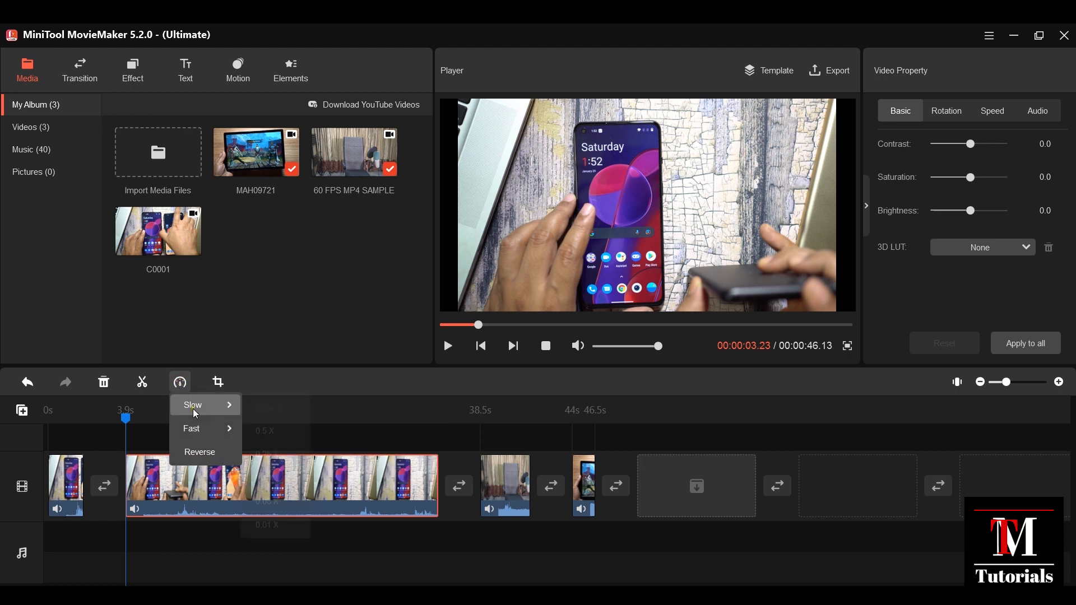
{"action": "mouse_move", "coordinate": [192, 405]}
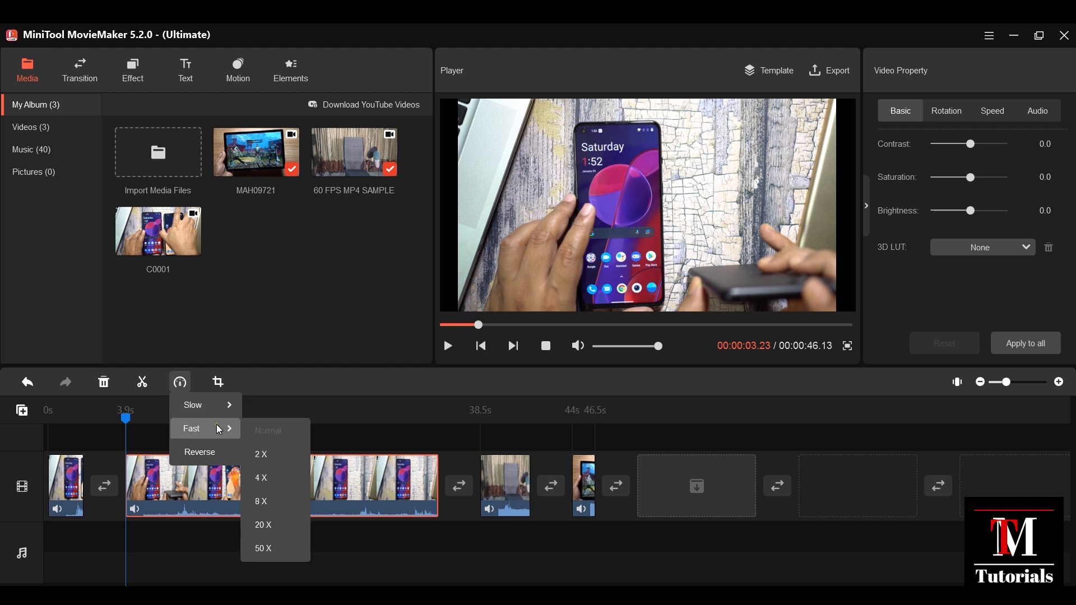
{"action": "mouse_move", "coordinate": [270, 493]}
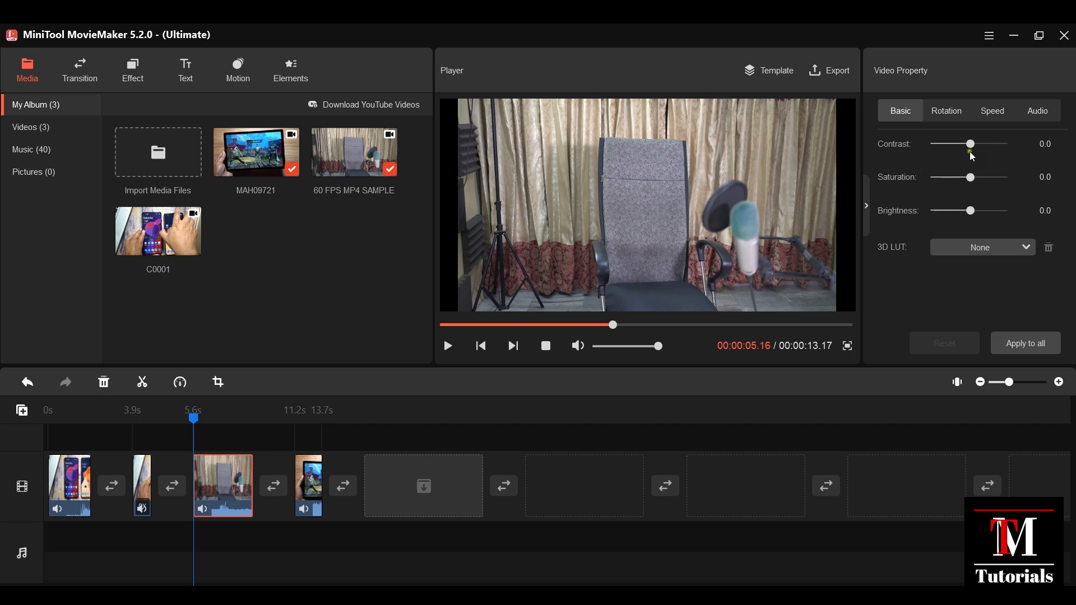
Adjust the 60 FPS MP4 SAMPLE clip to contrast 41.9, saturation -10.9 and brightness 21.7
{"action": "left_click_drag", "start_coordinate": [969, 144], "coordinate": [986, 144]}
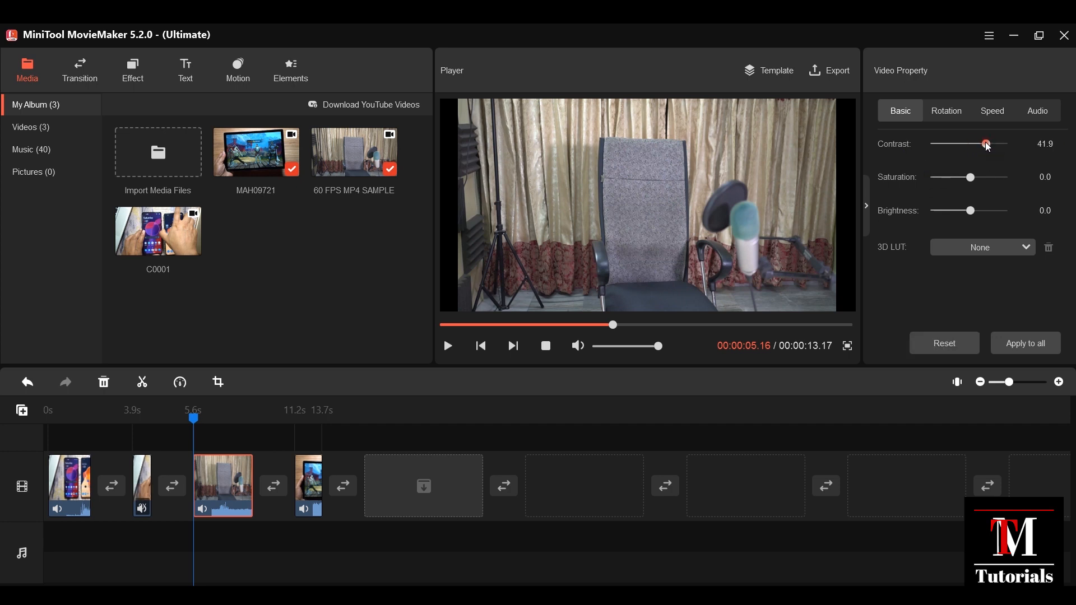
{"action": "left_click_drag", "start_coordinate": [969, 177], "coordinate": [986, 177]}
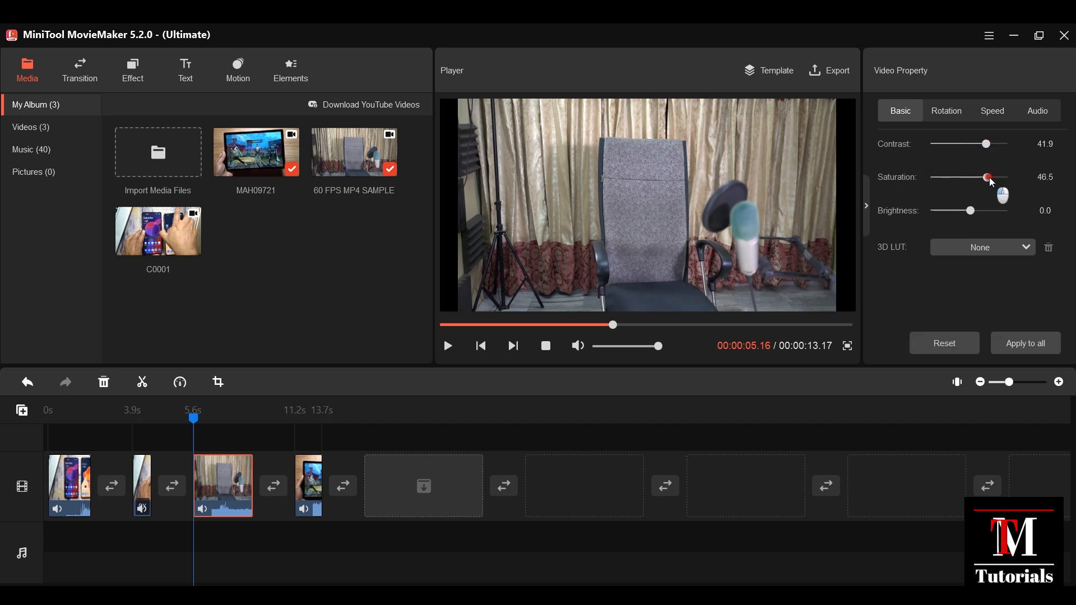
{"action": "left_click_drag", "start_coordinate": [986, 177], "coordinate": [946, 177]}
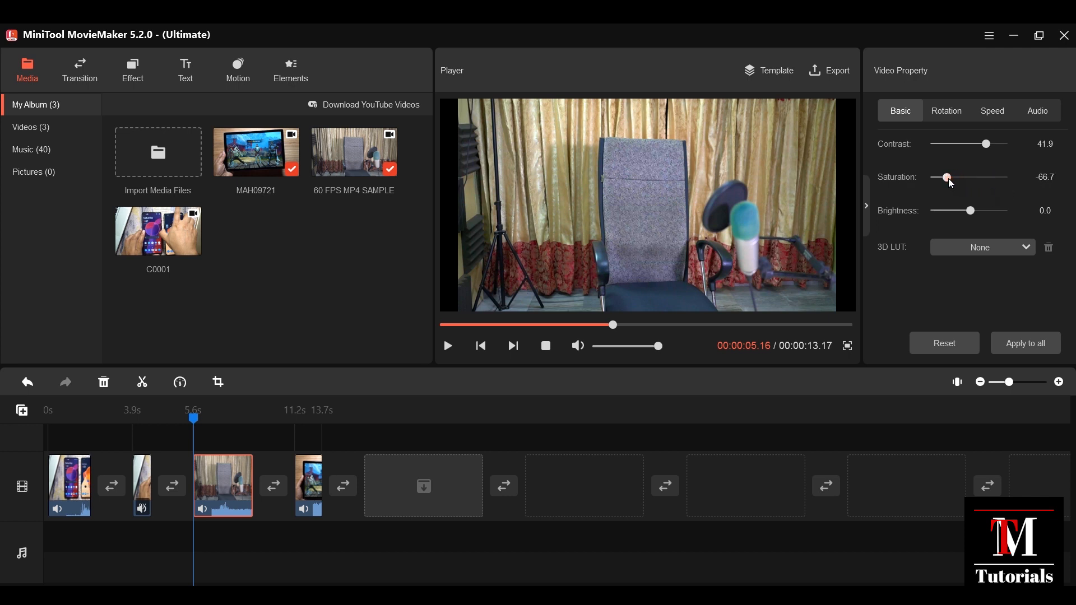
{"action": "left_click_drag", "start_coordinate": [945, 211], "coordinate": [980, 211]}
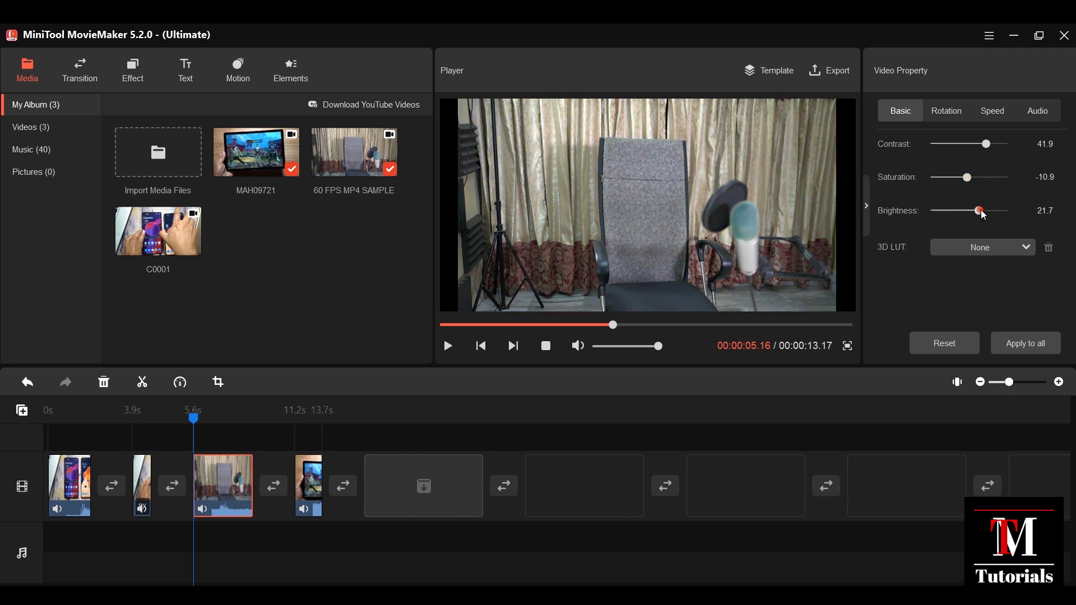
{"action": "left_click_drag", "start_coordinate": [979, 210], "coordinate": [974, 209]}
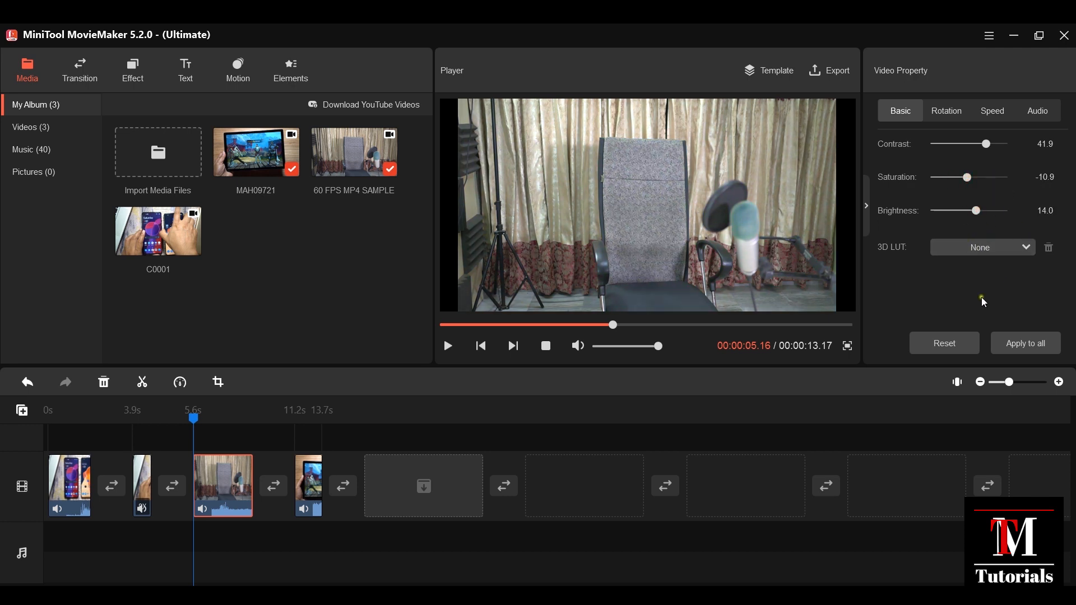
Try the Star Wars, Harry Potter and 007 Series 3D LUT looks on the chair clip
{"action": "left_click", "coordinate": [982, 247]}
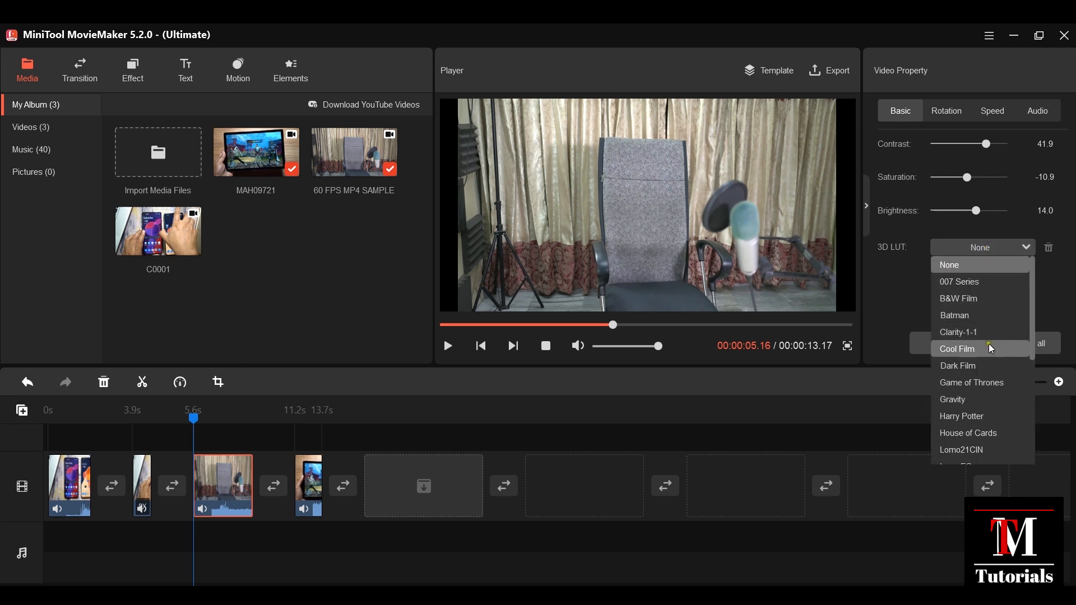
{"action": "mouse_move", "coordinate": [961, 416]}
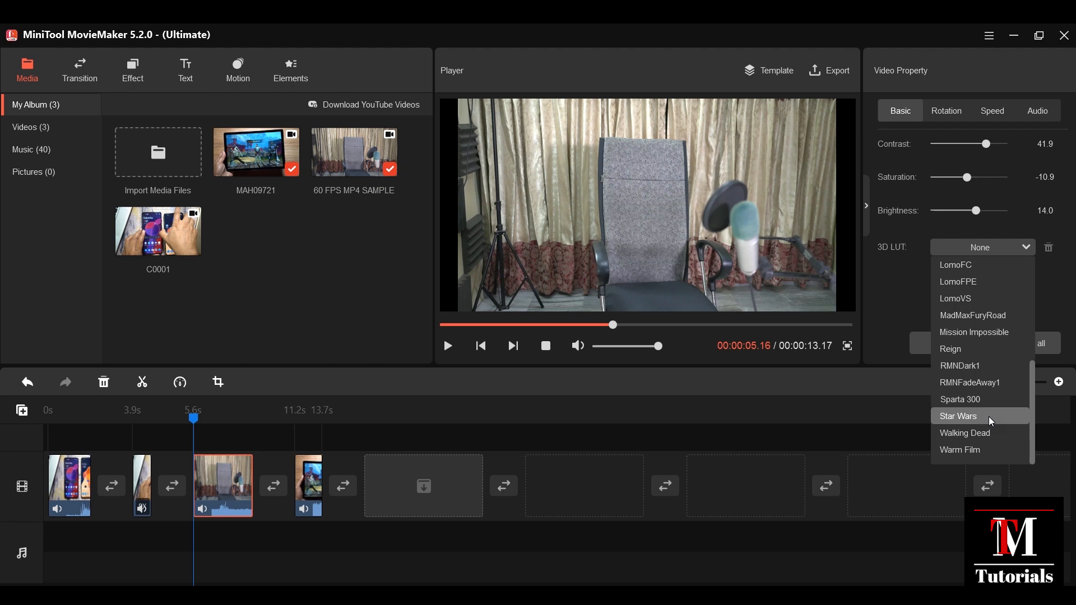
{"action": "left_click", "coordinate": [958, 416]}
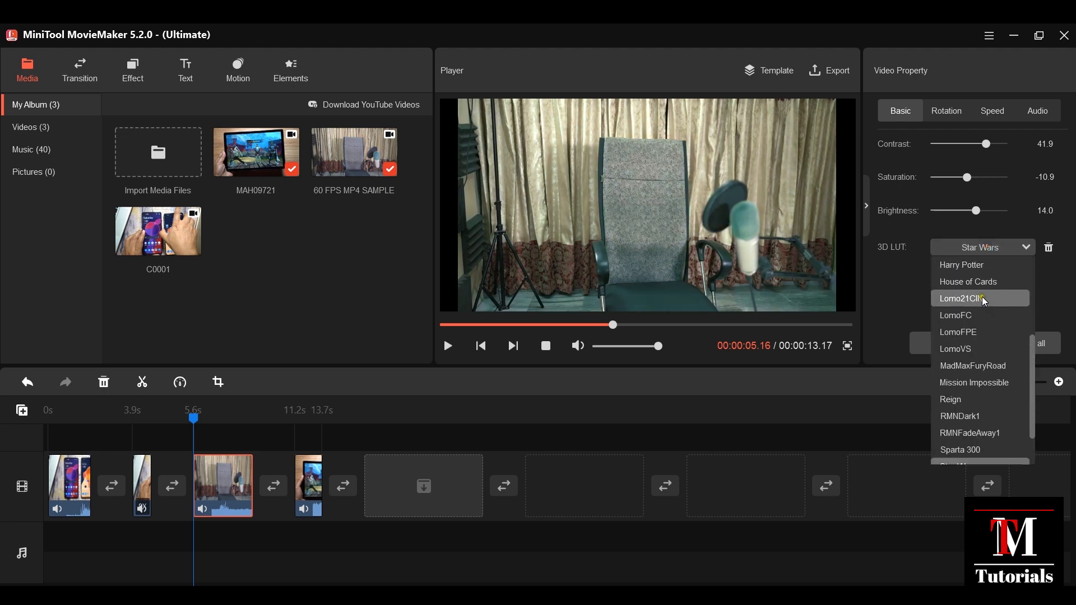
{"action": "left_click", "coordinate": [962, 264]}
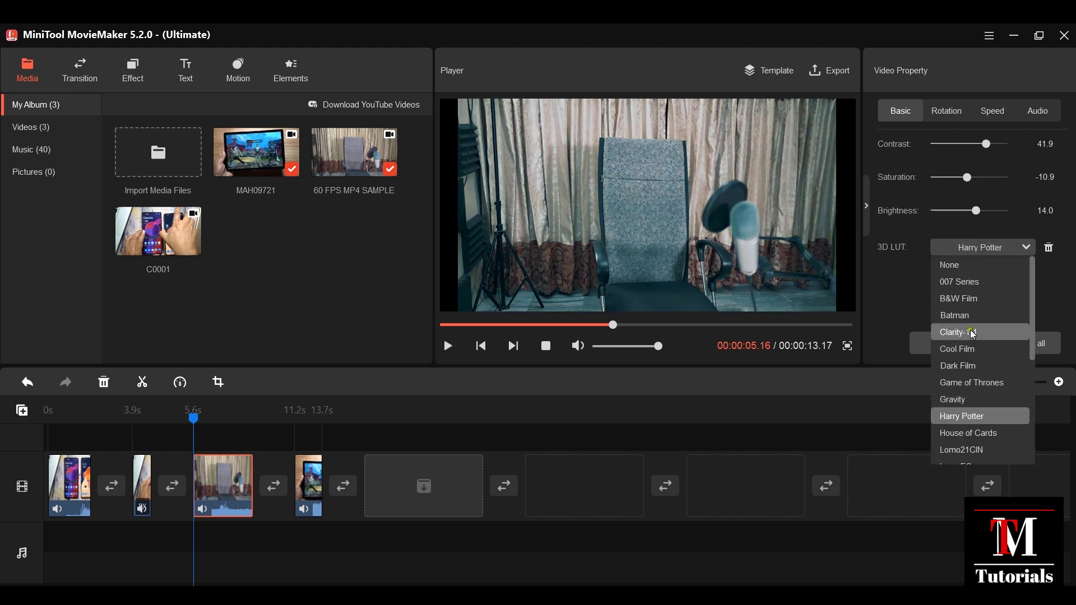
{"action": "left_click", "coordinate": [959, 282]}
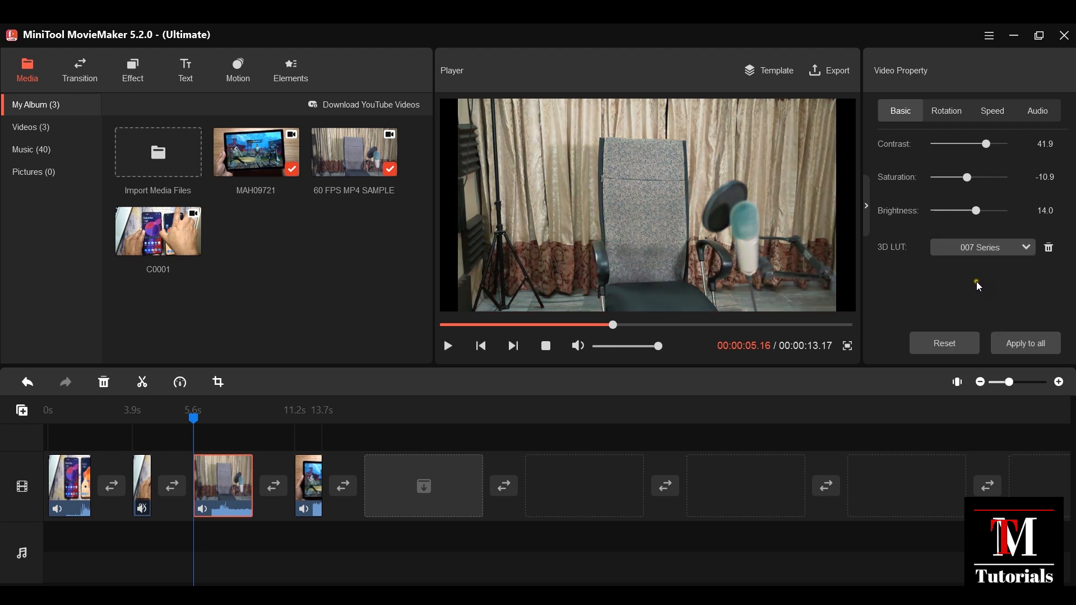
Settle on the Walking Dead 3D LUT for the chair clip
{"action": "left_click", "coordinate": [982, 247]}
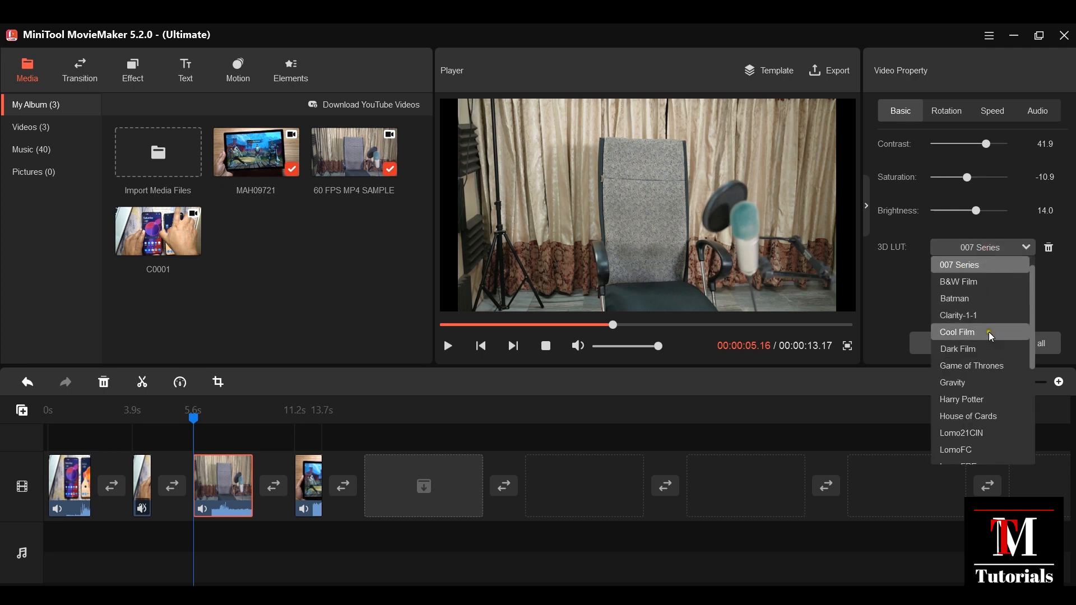
{"action": "left_click", "coordinate": [958, 332]}
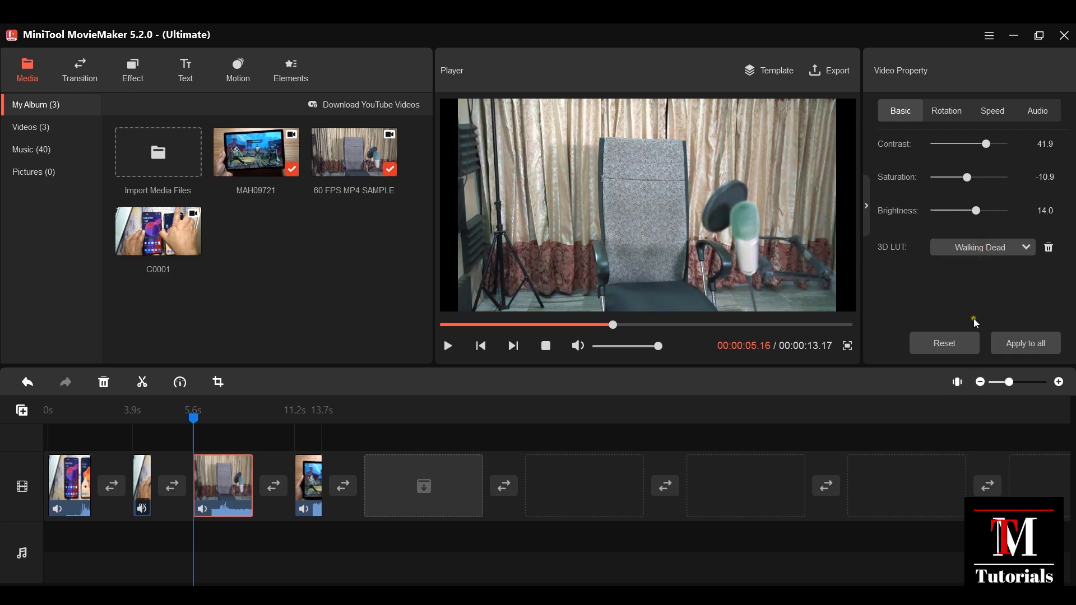
{"action": "left_click", "coordinate": [945, 111]}
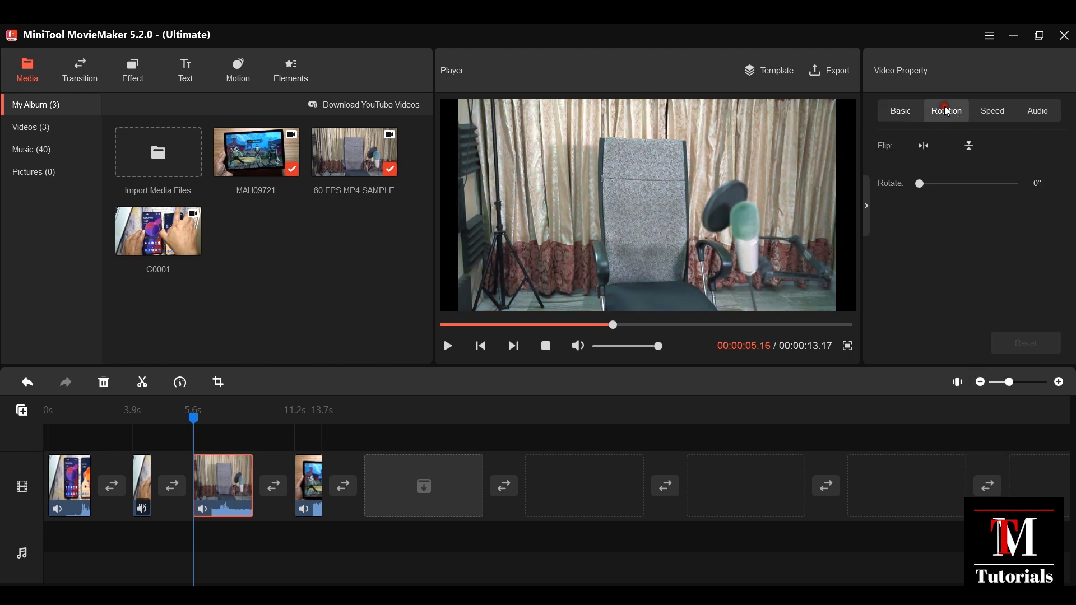
{"action": "left_click_drag", "start_coordinate": [919, 183], "coordinate": [932, 183]}
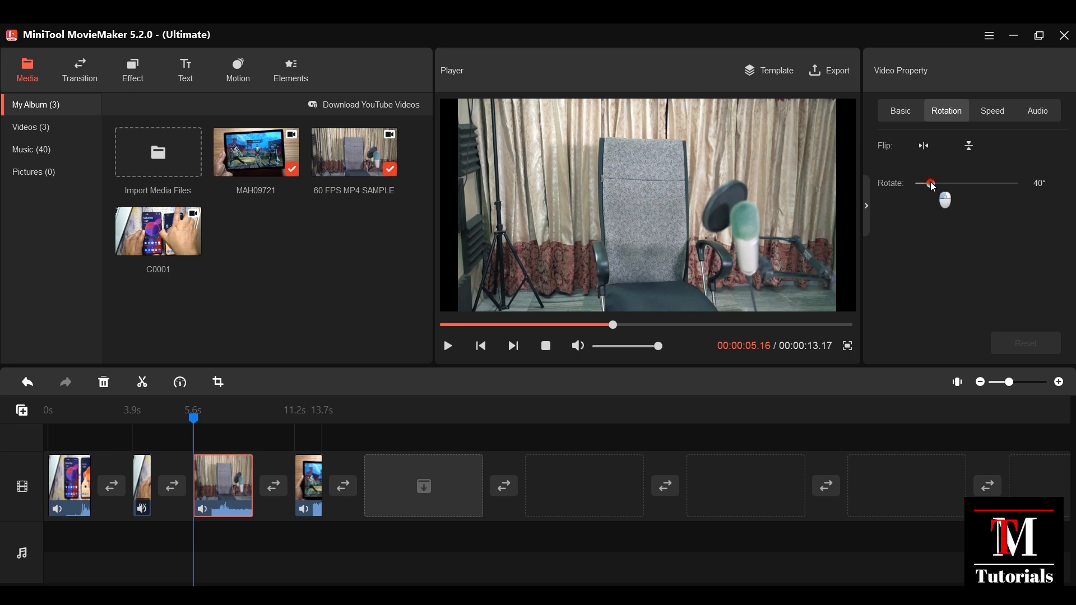
{"action": "left_click_drag", "start_coordinate": [930, 183], "coordinate": [962, 182]}
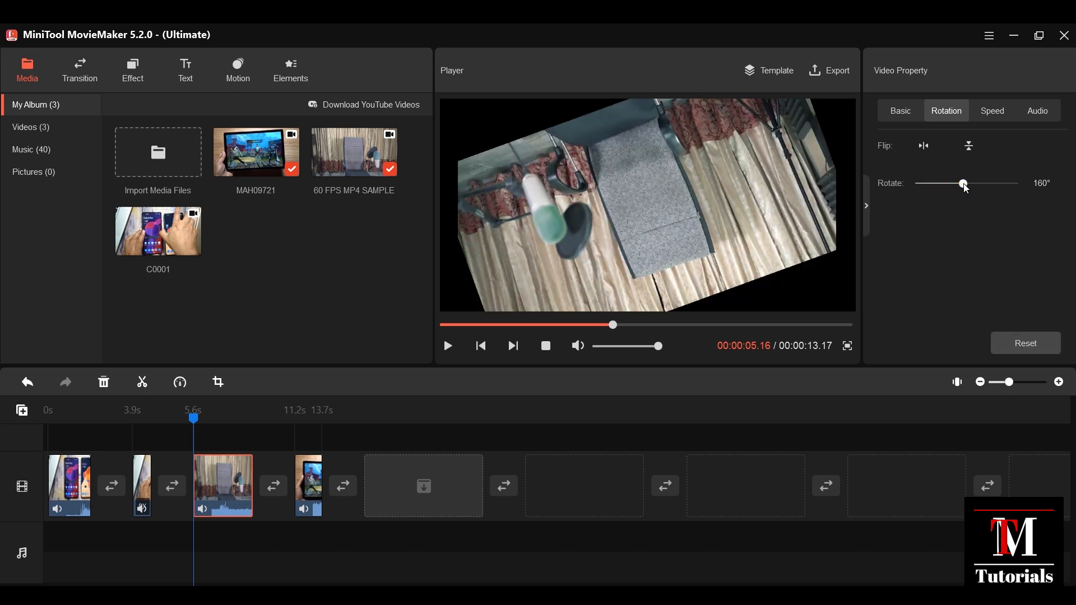
{"action": "left_click", "coordinate": [1025, 343]}
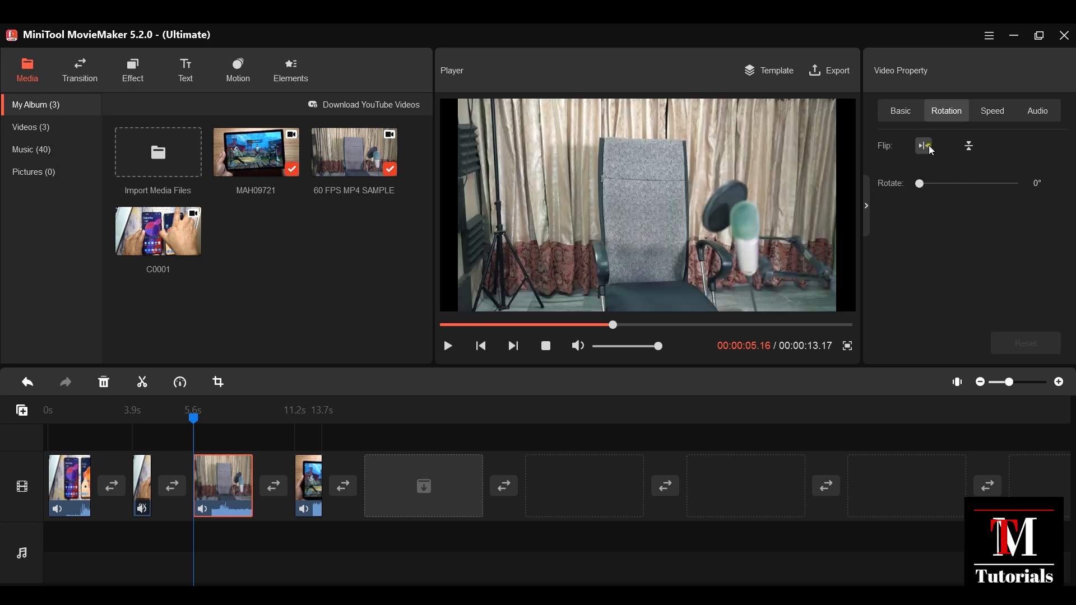
{"action": "left_click", "coordinate": [924, 146]}
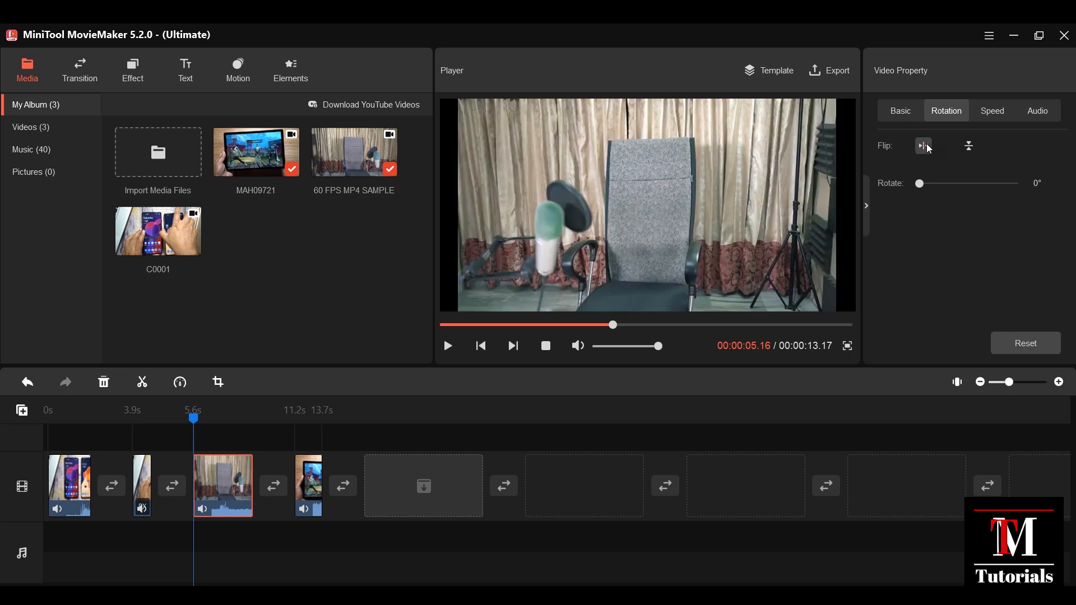
{"action": "left_click", "coordinate": [922, 145]}
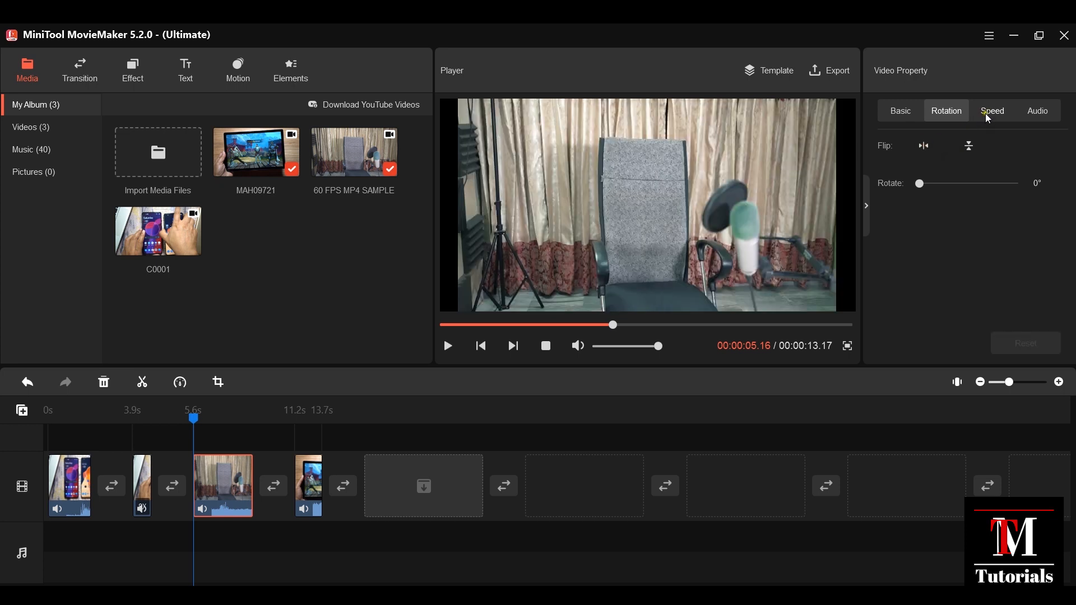
Review the chair clip's speed settings (1x, 5.5s), then switch to its audio settings
{"action": "left_click", "coordinate": [992, 111]}
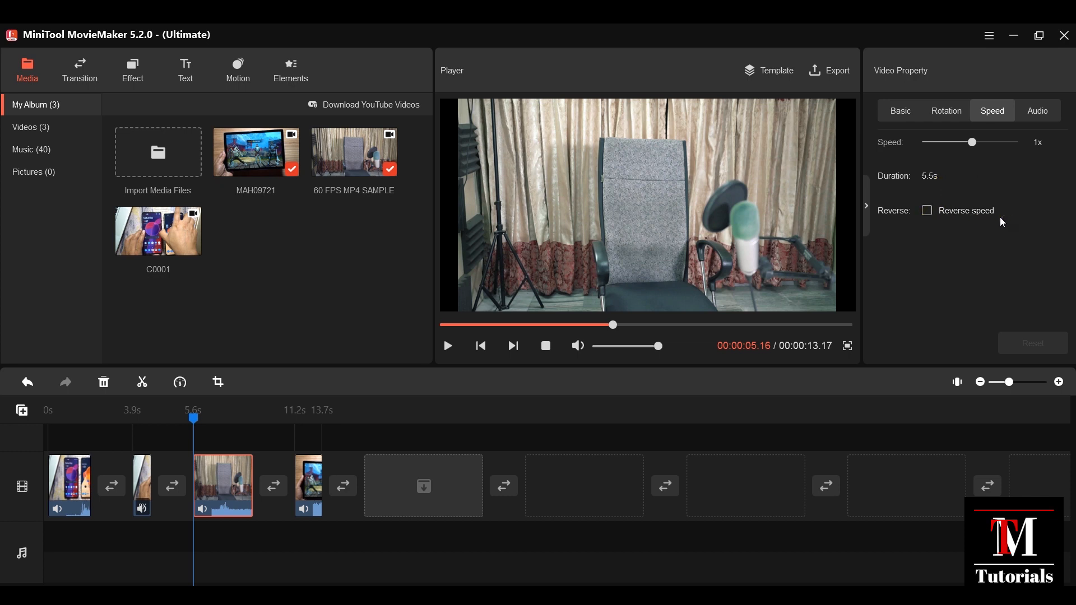
{"action": "left_click", "coordinate": [179, 382]}
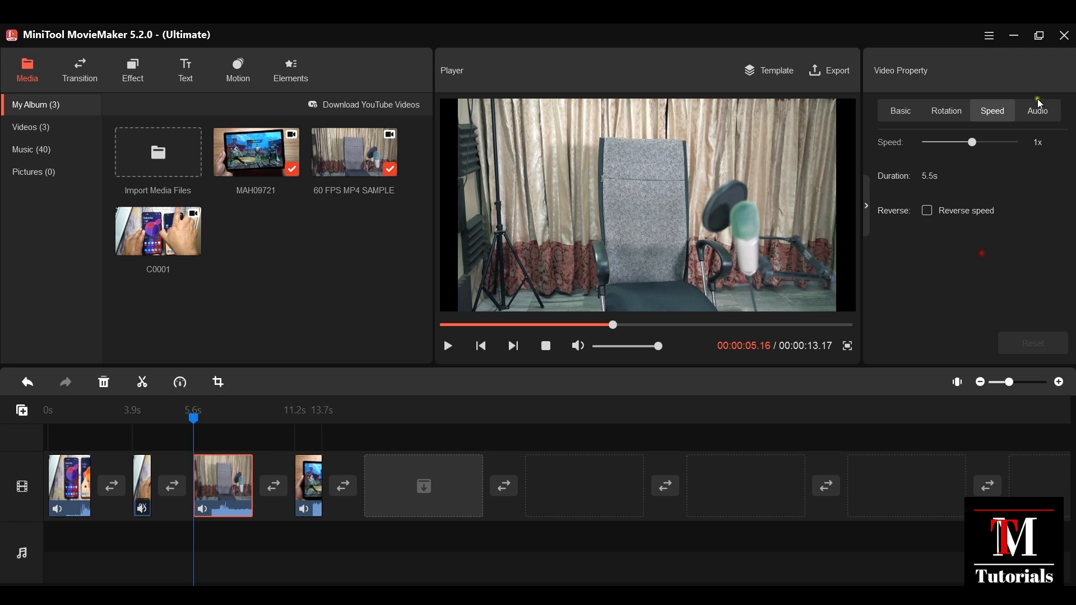
{"action": "left_click", "coordinate": [1037, 111]}
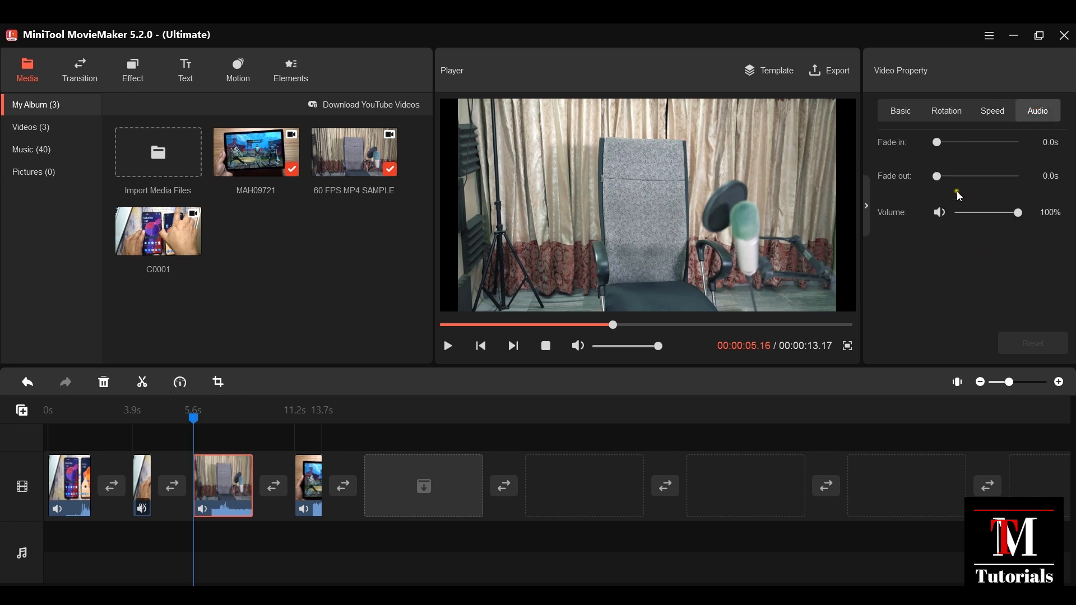
Give the chair clip 1.0s audio fade in and fade out at 100% volume
{"action": "left_click", "coordinate": [939, 212]}
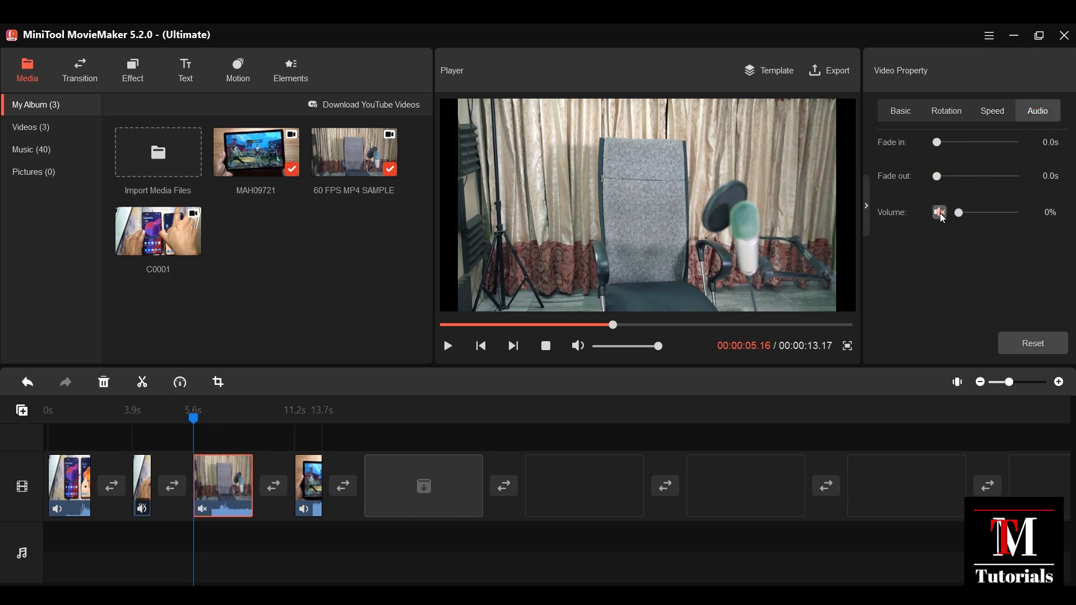
{"action": "left_click", "coordinate": [939, 212]}
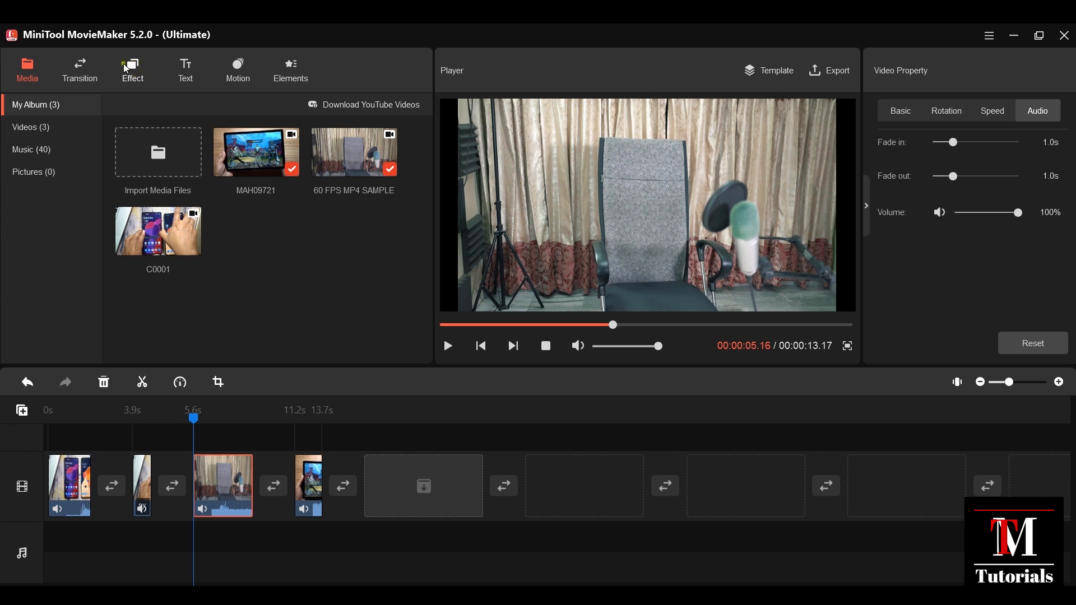
{"action": "left_click", "coordinate": [133, 69]}
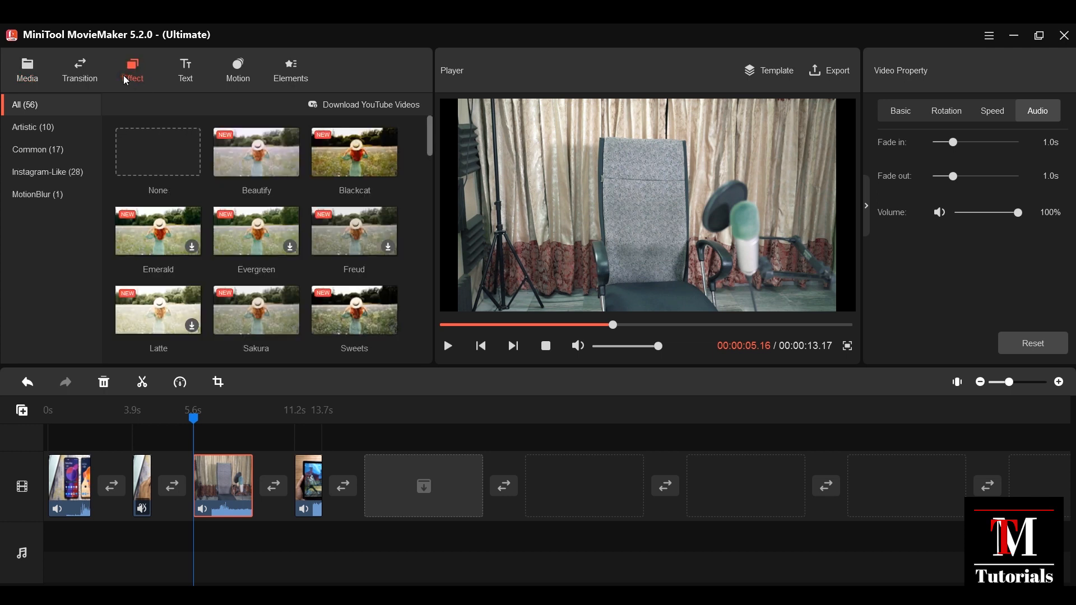
{"action": "mouse_move", "coordinate": [255, 151]}
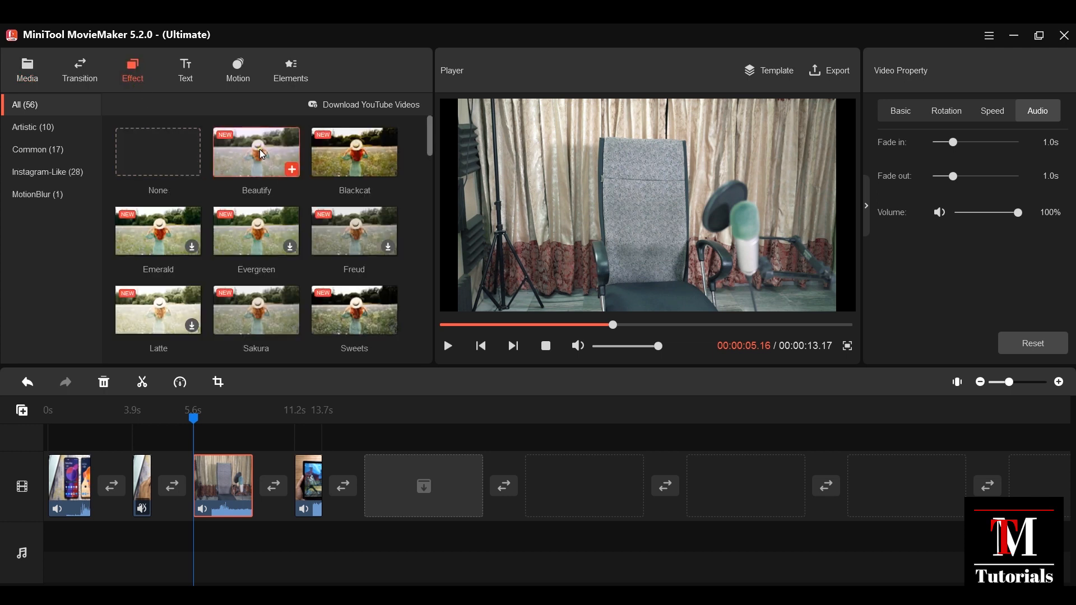
{"action": "mouse_move", "coordinate": [256, 151]}
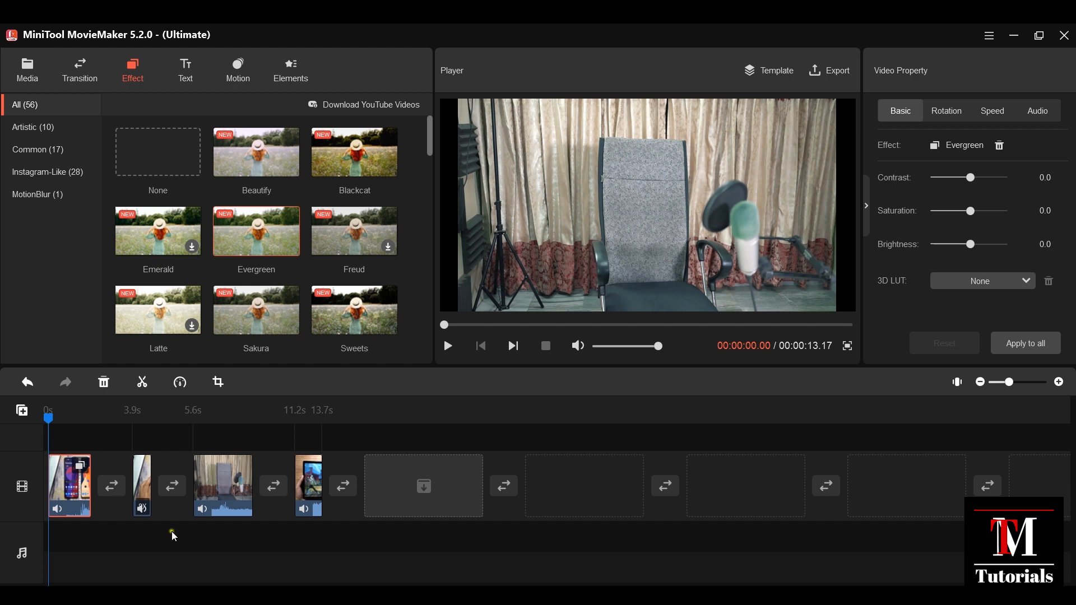
Apply the Evergreen effect to the first C0001 clip on the timeline
{"action": "left_click", "coordinate": [447, 346]}
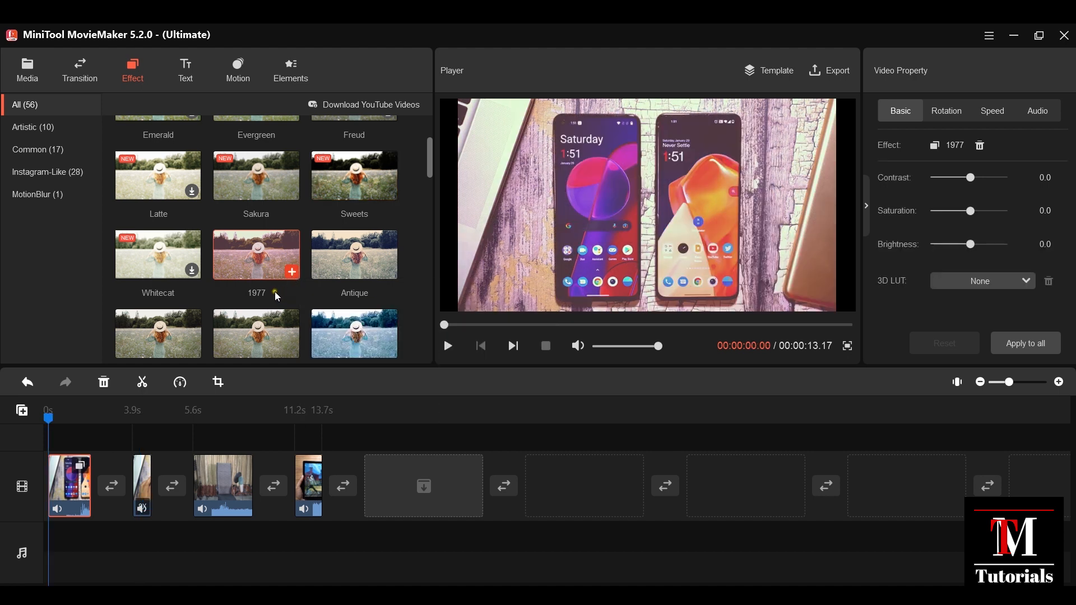
{"action": "mouse_move", "coordinate": [242, 274]}
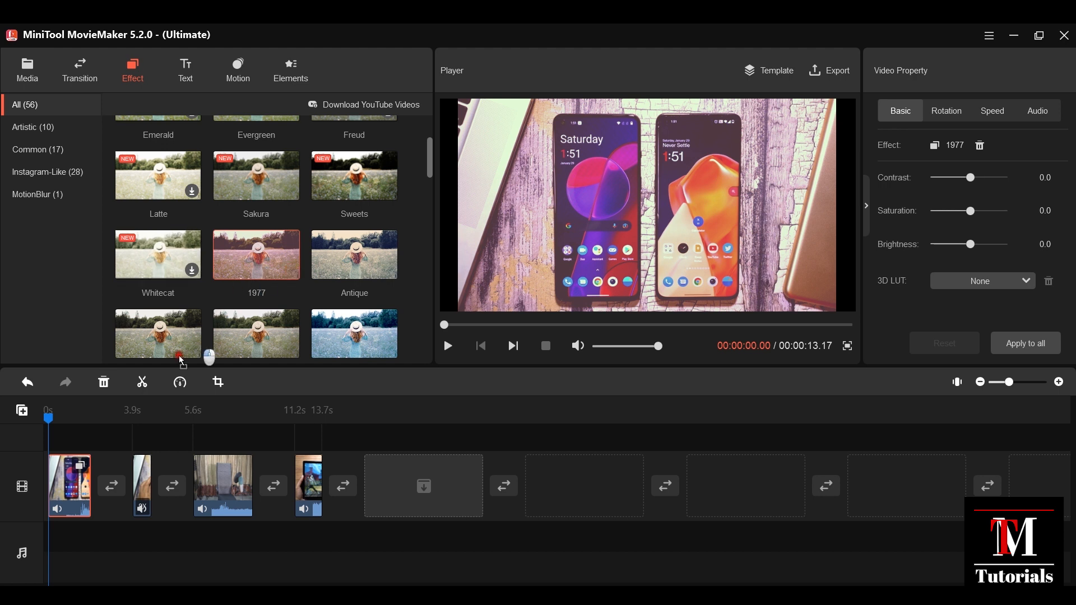
Apply the 1977 effect to the second clip and preview it in the player
{"action": "left_click", "coordinate": [142, 485]}
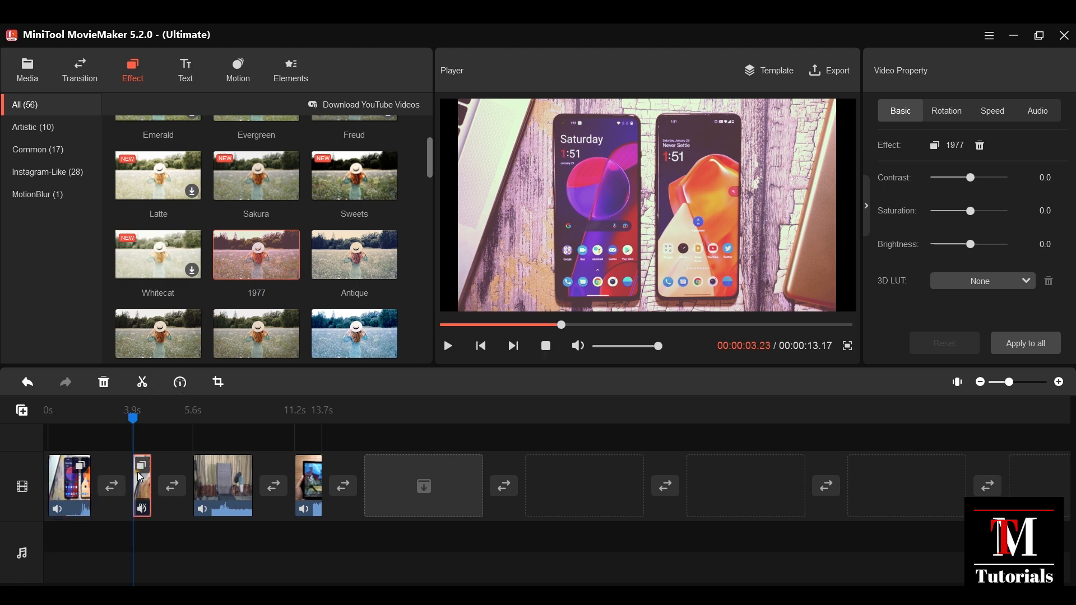
{"action": "left_click", "coordinate": [447, 346]}
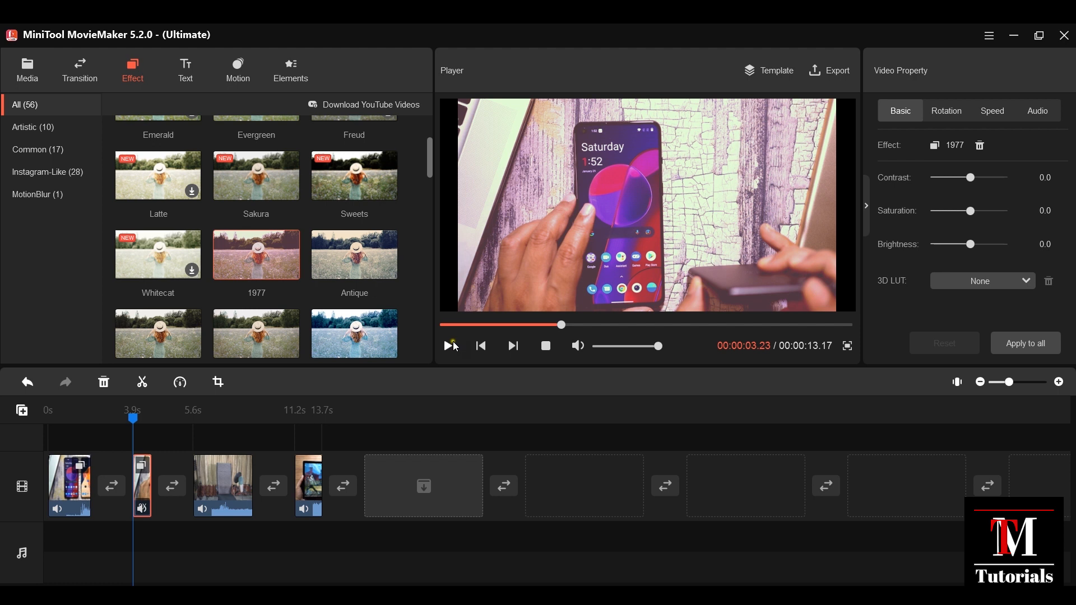
{"action": "left_click", "coordinate": [450, 345]}
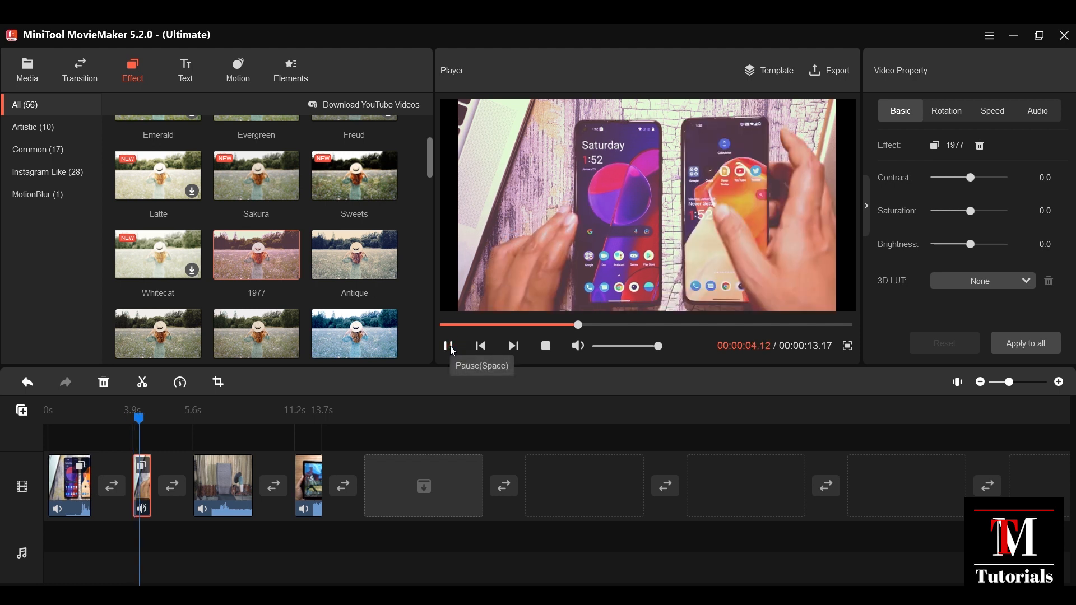